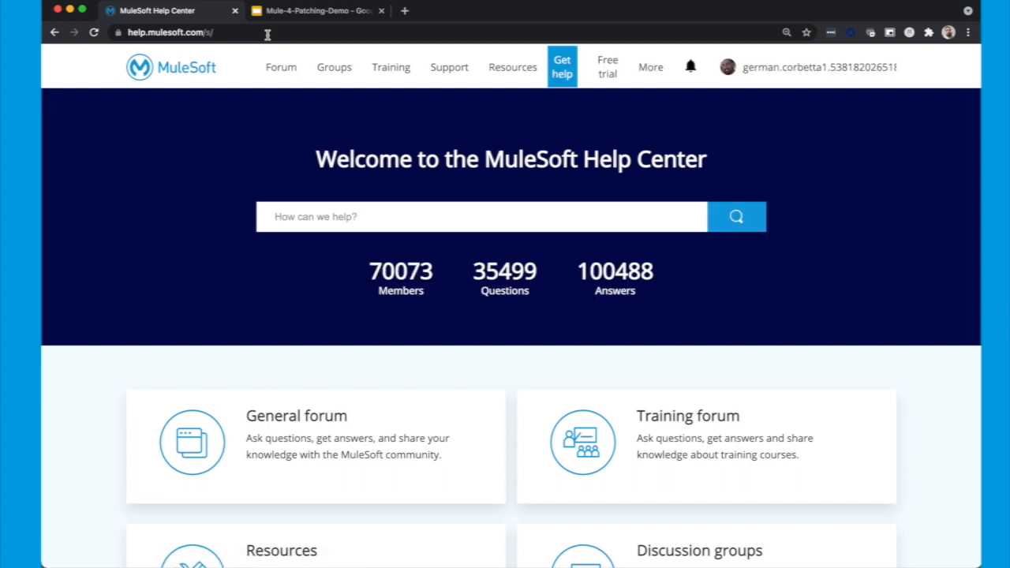
- Scroll down the Help Center Support page to the Download section
scroll("down", 3)
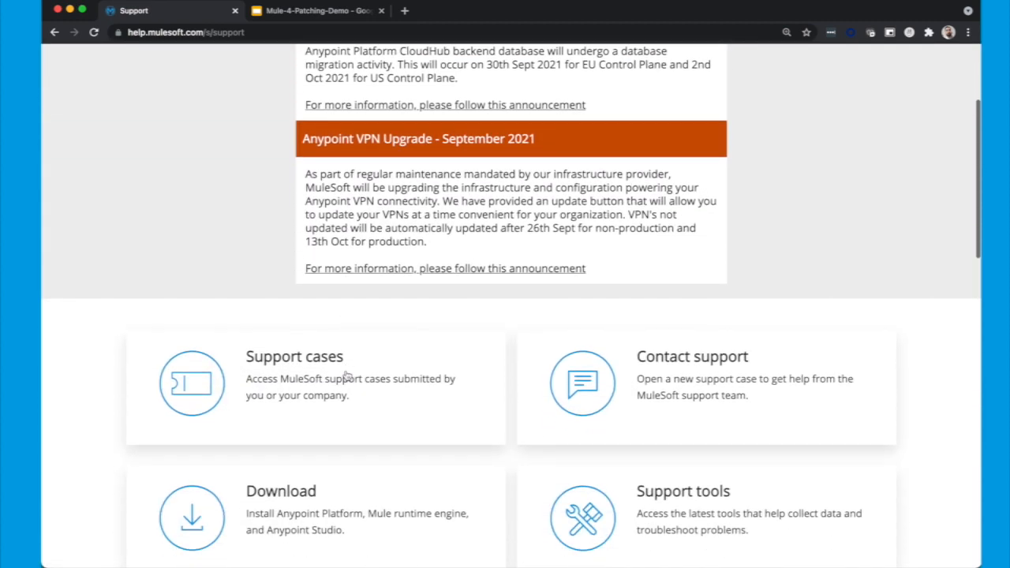
scroll("down", 3)
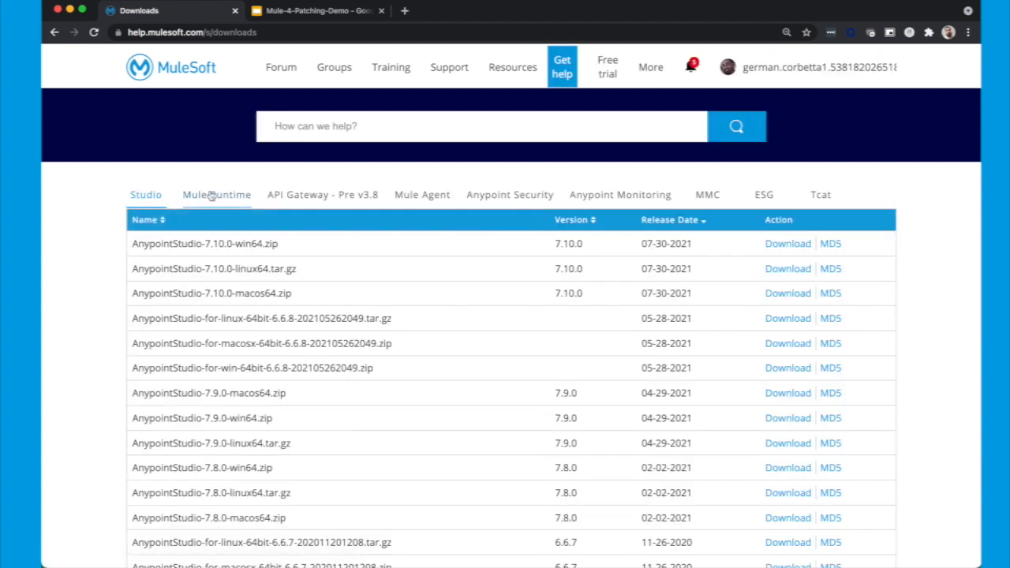
- Locate the mule-ee-patch-4.3.0 SEPTEMBER-2021 row under Mule Runtime and view its MD5
left_click(217, 195)
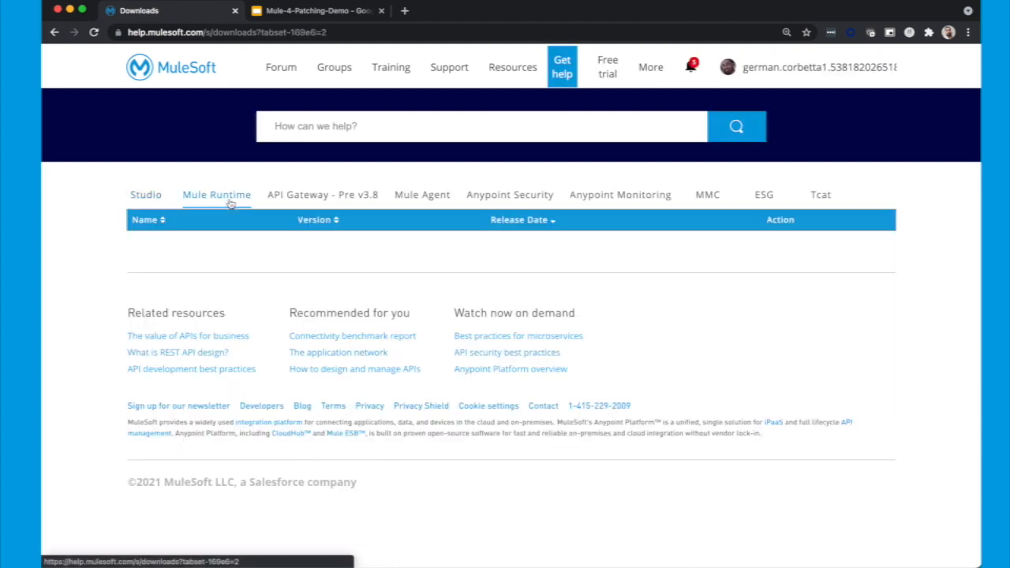
left_click(216, 194)
type("4.3.0-september")
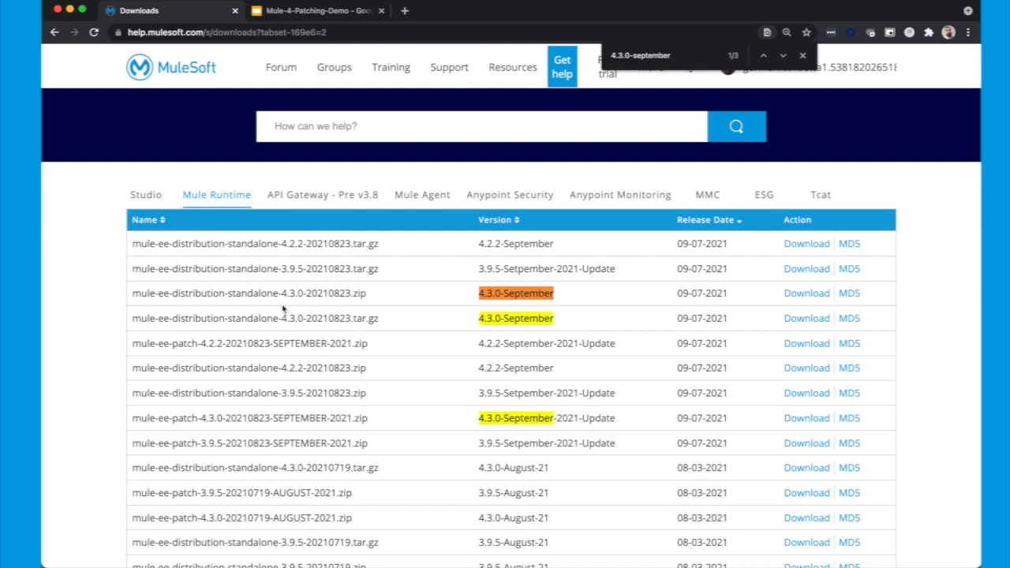
mouse_move(172, 294)
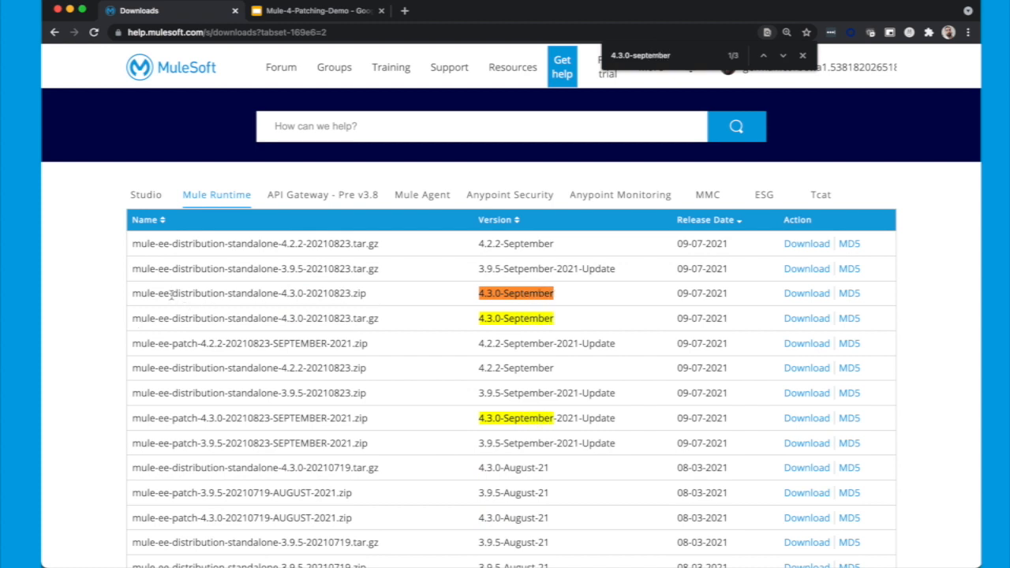
double_click(223, 292)
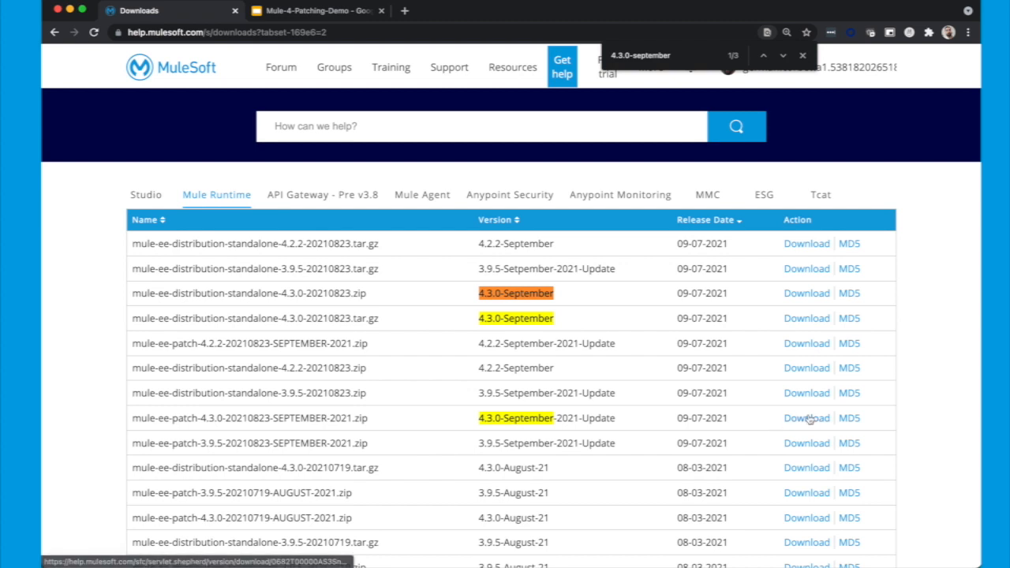
mouse_move(850, 426)
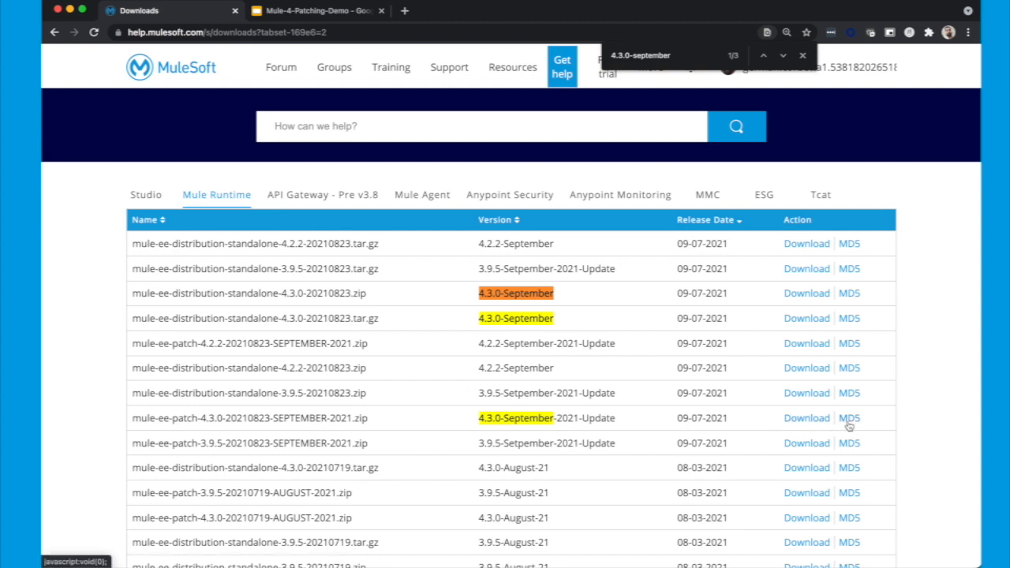
left_click(849, 418)
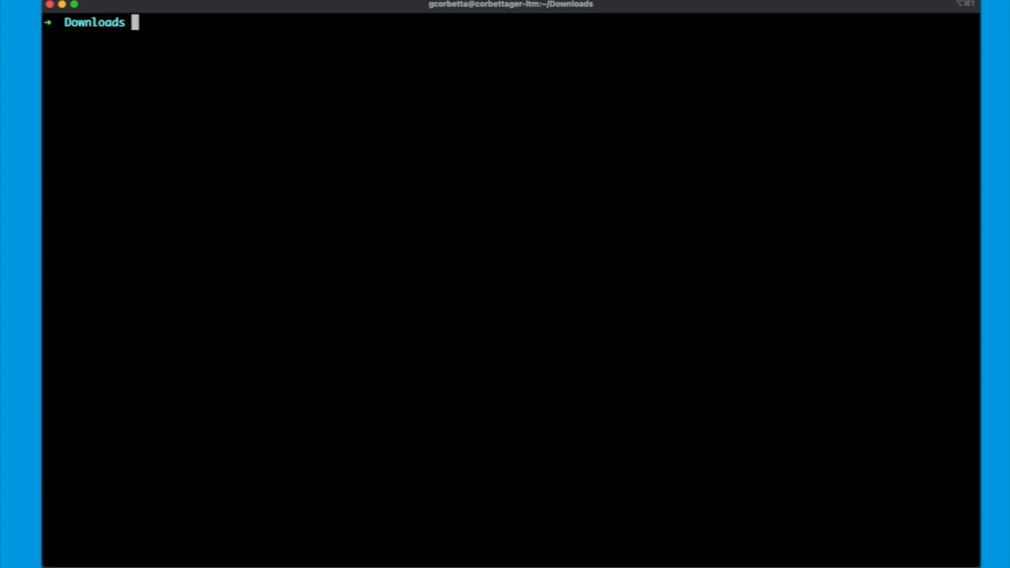
mouse_move(233, 198)
type("ls -lah")
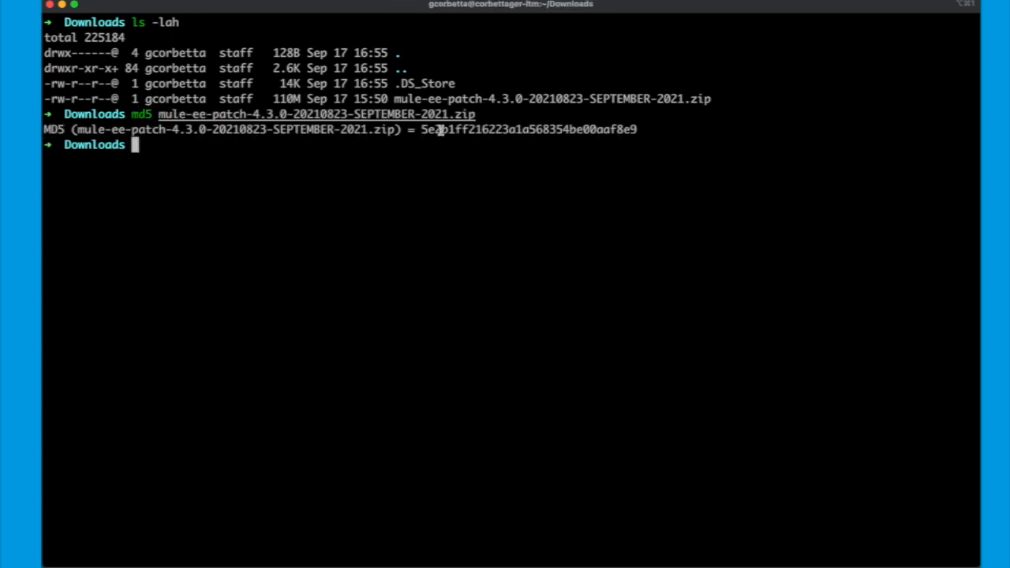
- Copy the patch zip's computed MD5 hash and run open . on Downloads
right_click(529, 129)
type("open .")
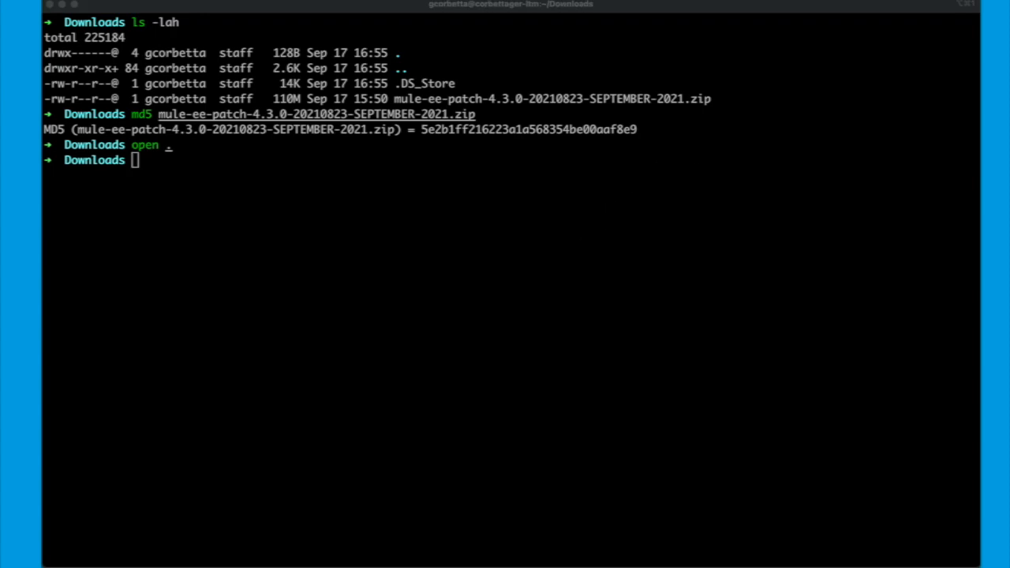
key("enter")
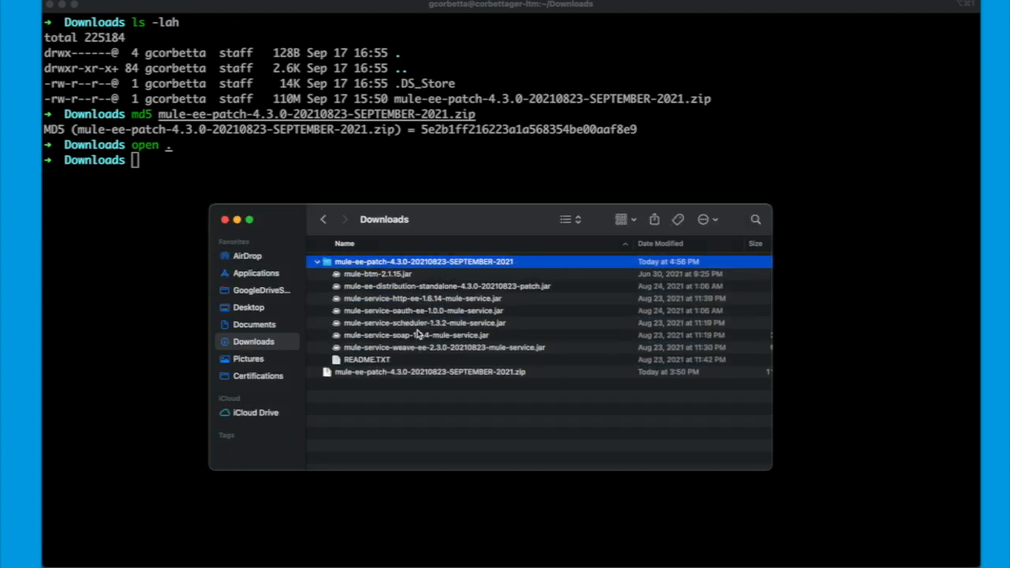
mouse_move(464, 321)
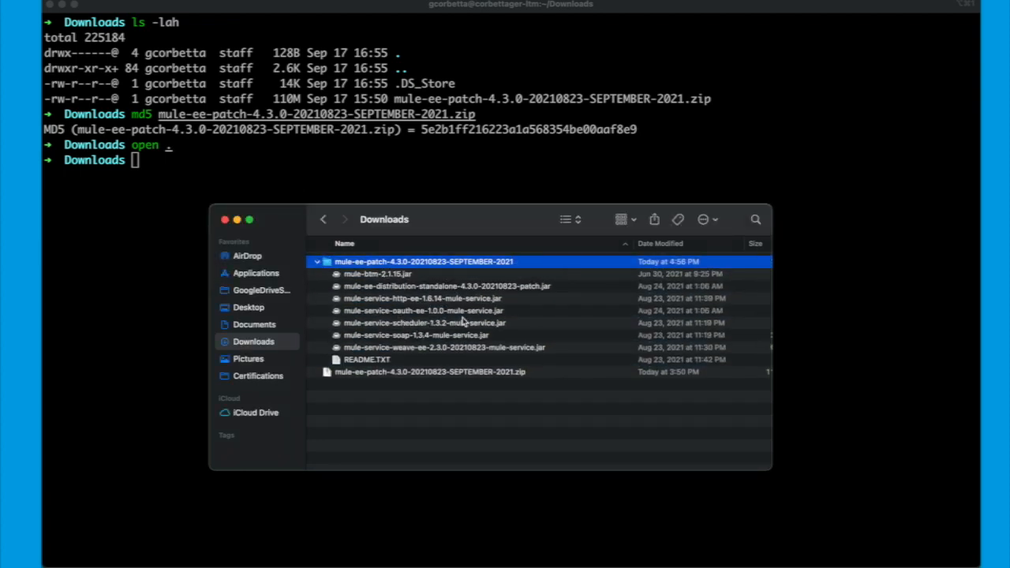
- Inspect mule-btm-2.1.15.jar and the HTTP service jar, then open the patch README.TXT
left_click(378, 274)
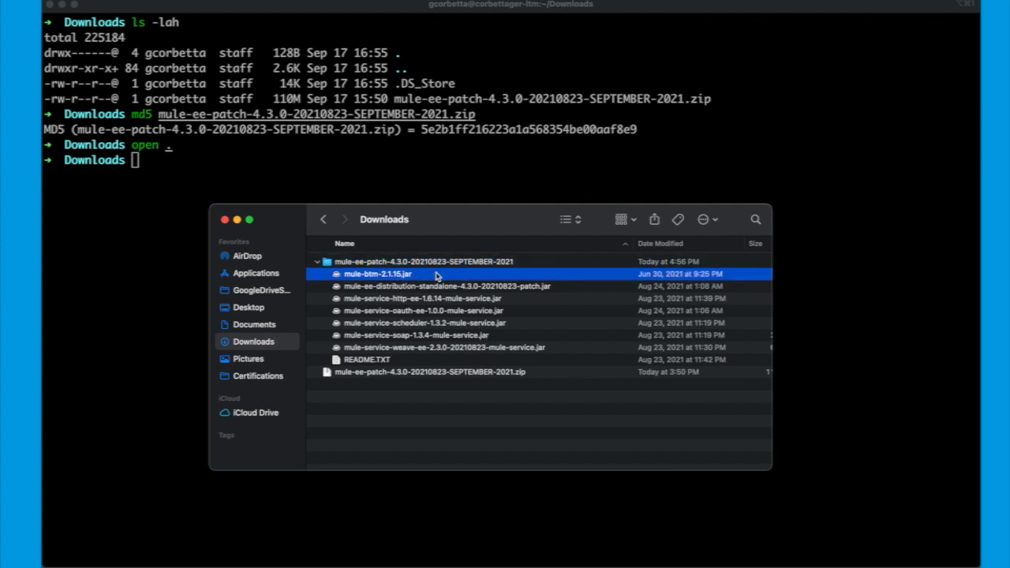
left_click(424, 299)
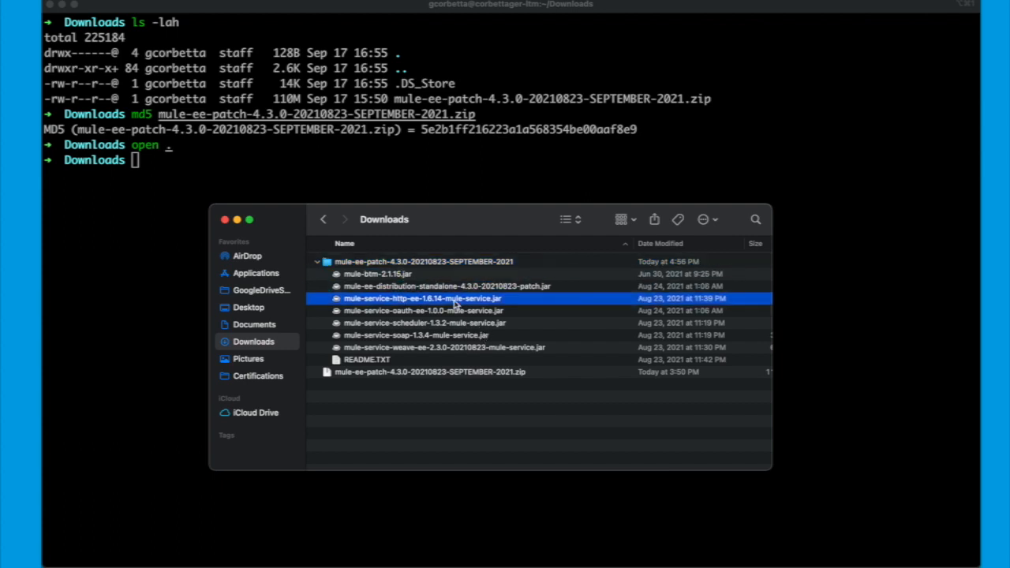
left_click(405, 394)
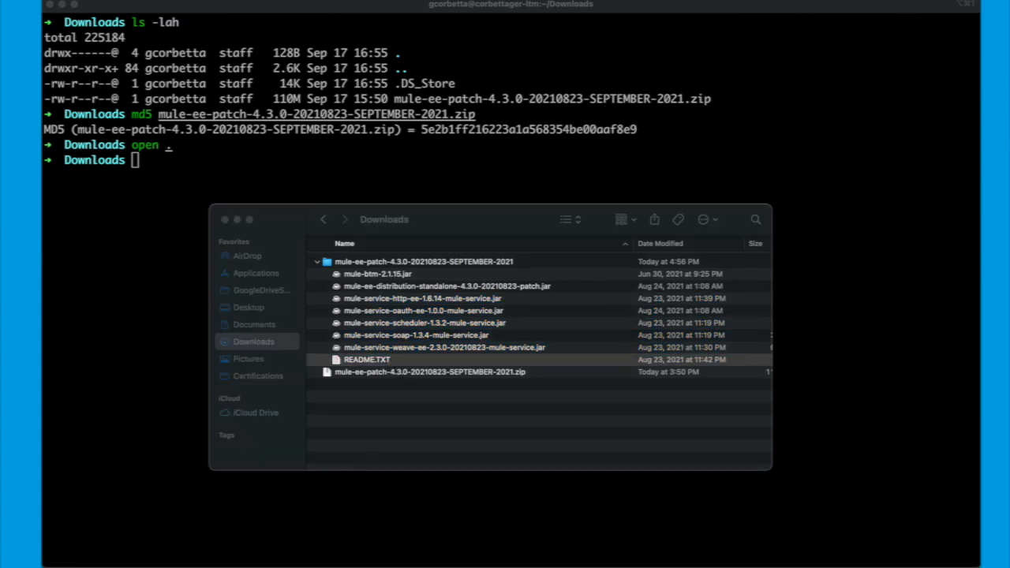
double_click(367, 359)
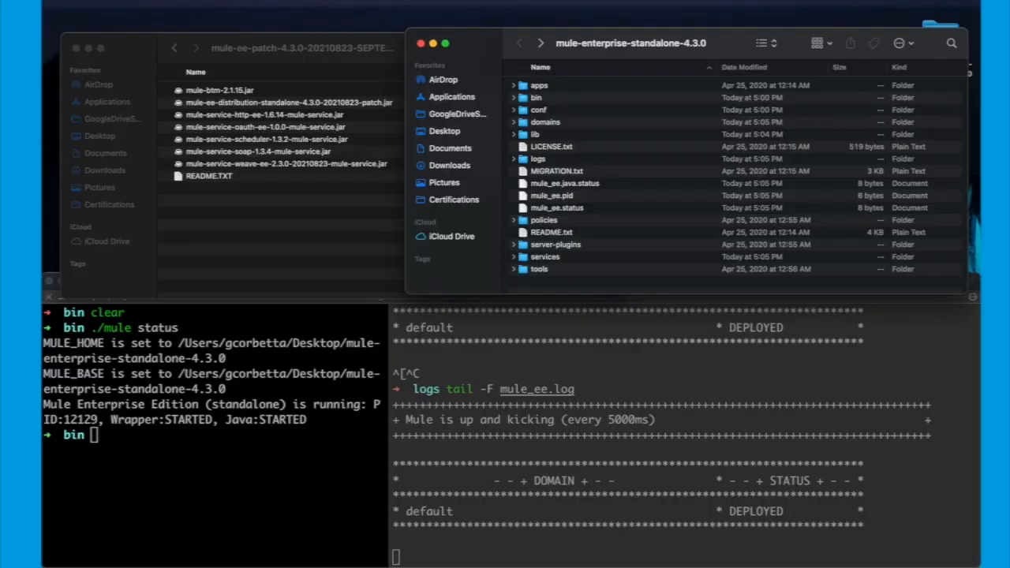
mouse_move(253, 385)
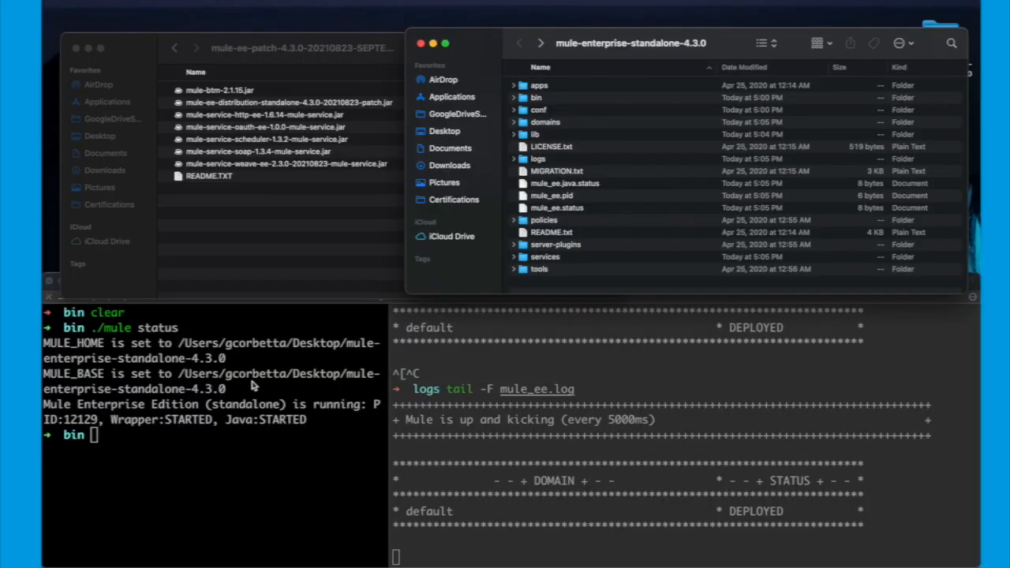
mouse_move(680, 114)
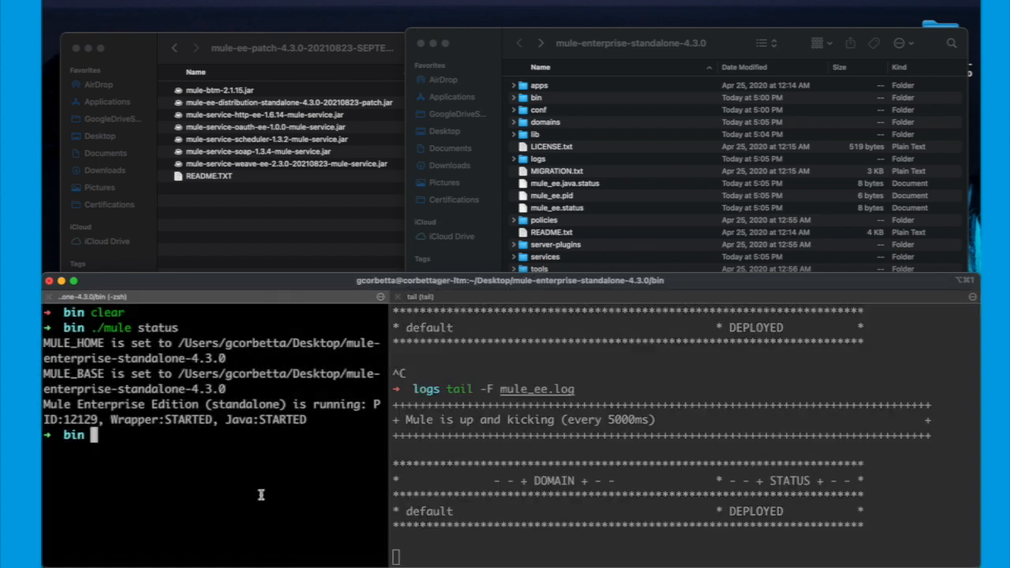
- Run ./mule stop to shut down Mule Enterprise Edition
type("./mule stop")
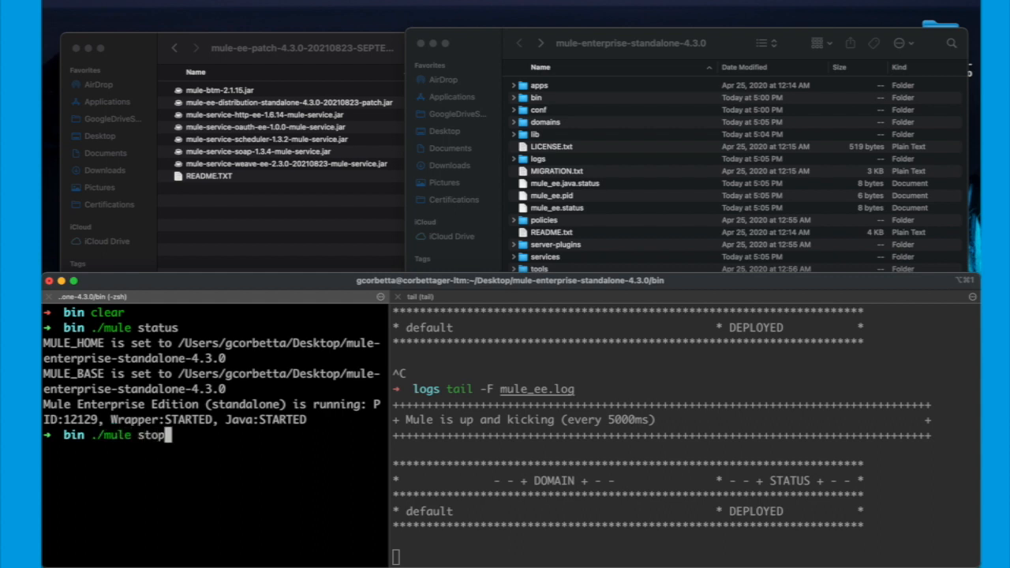
key("enter")
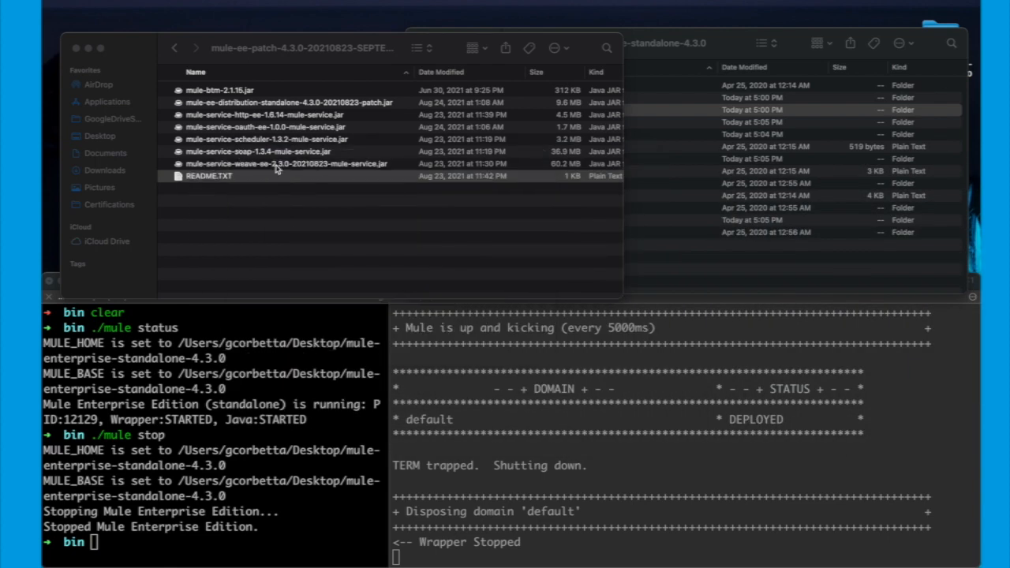
- Replace mule-btm-2.1.14.jar in lib/opt with the patch's mule-btm-2.1.15.jar
left_click(209, 176)
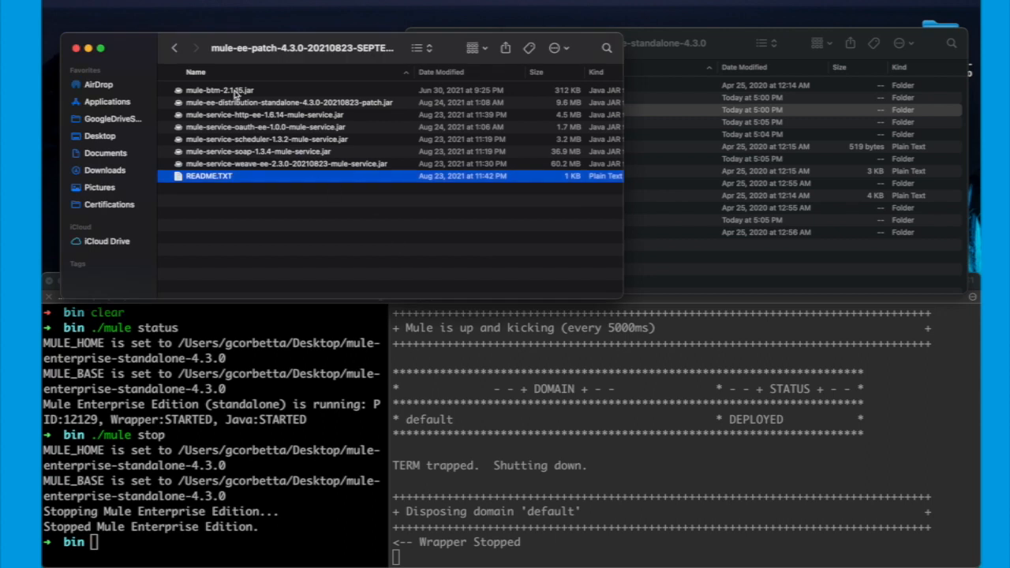
left_click(221, 90)
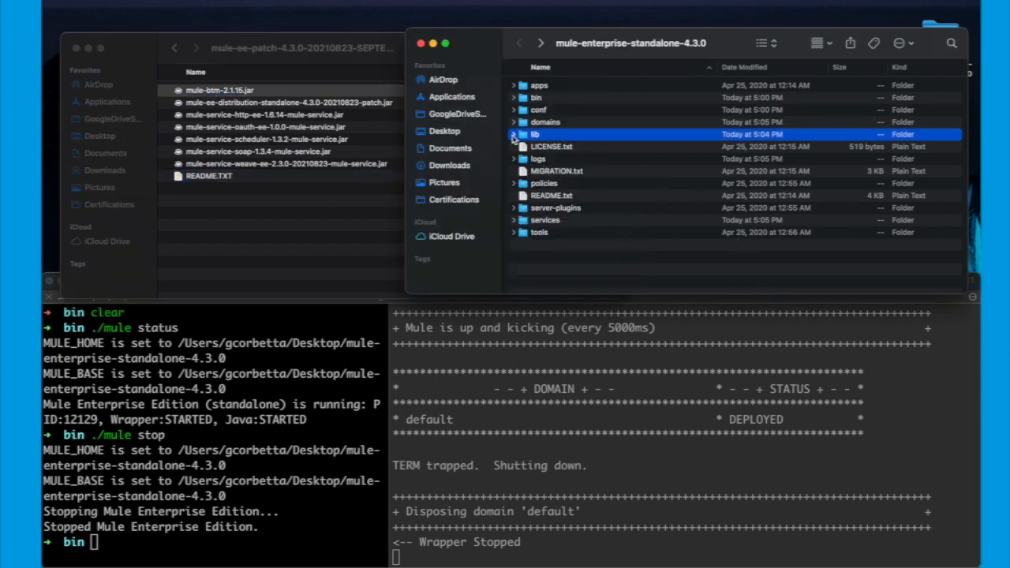
double_click(535, 134)
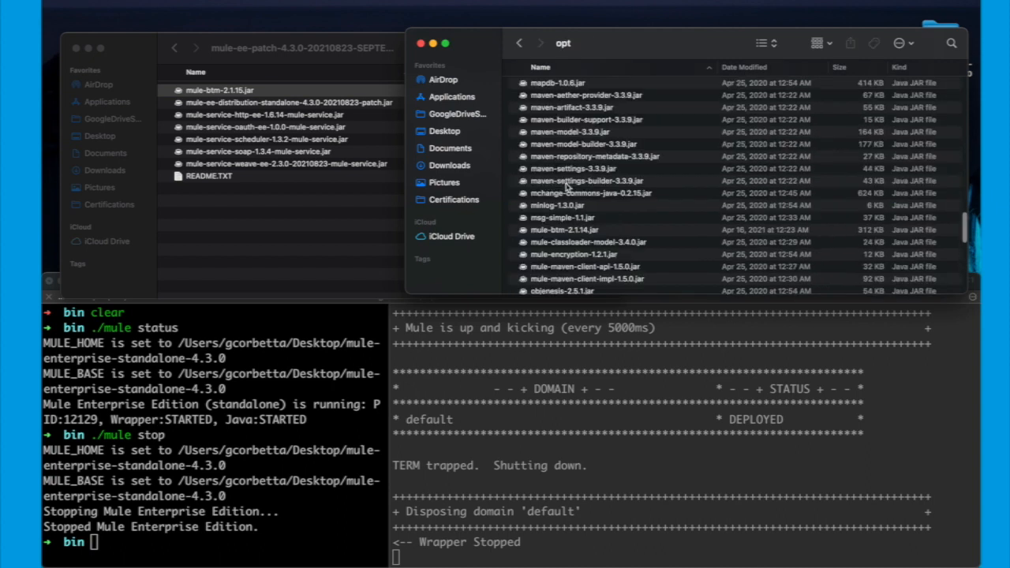
left_click(574, 169)
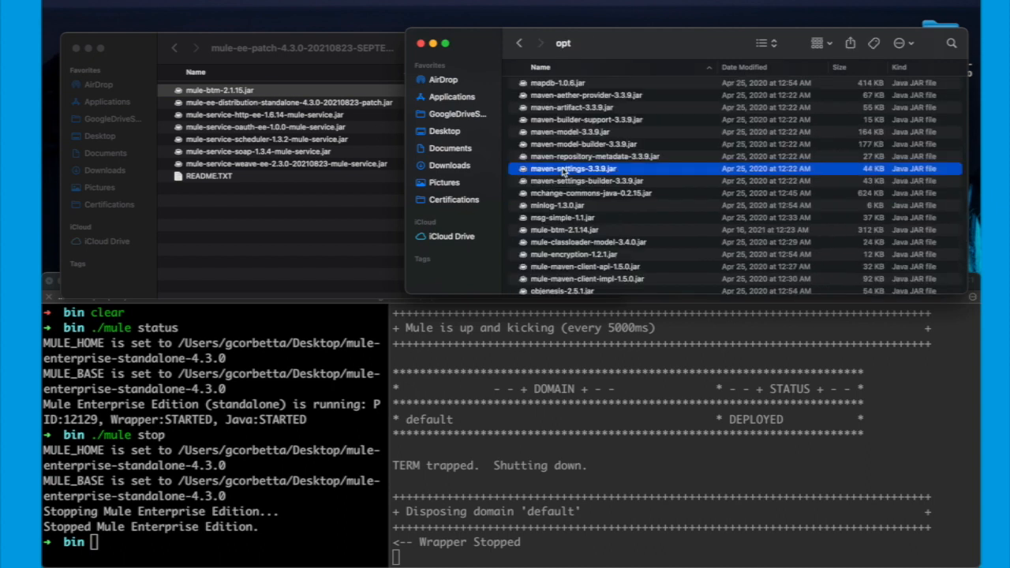
left_click(565, 229)
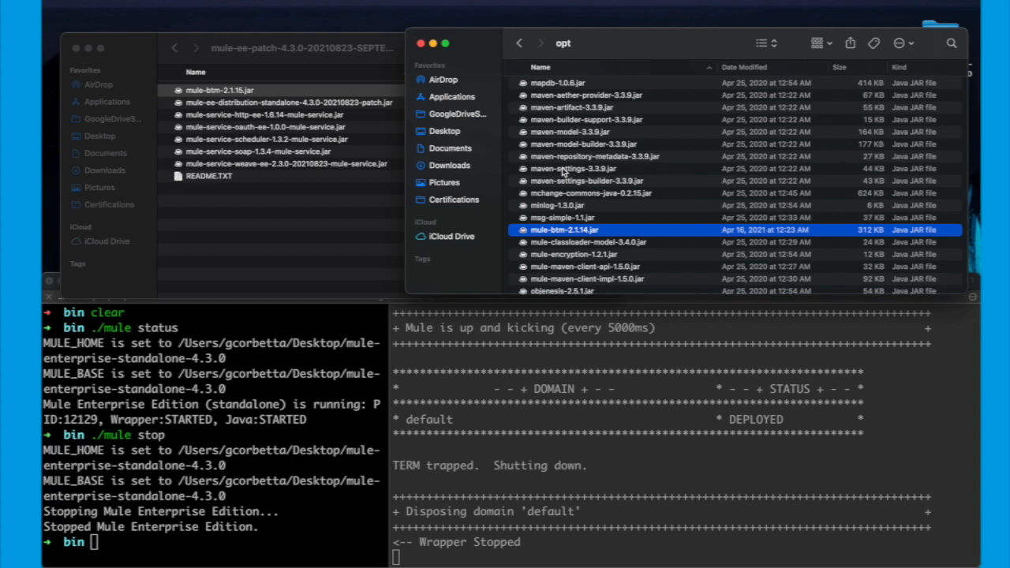
mouse_move(454, 189)
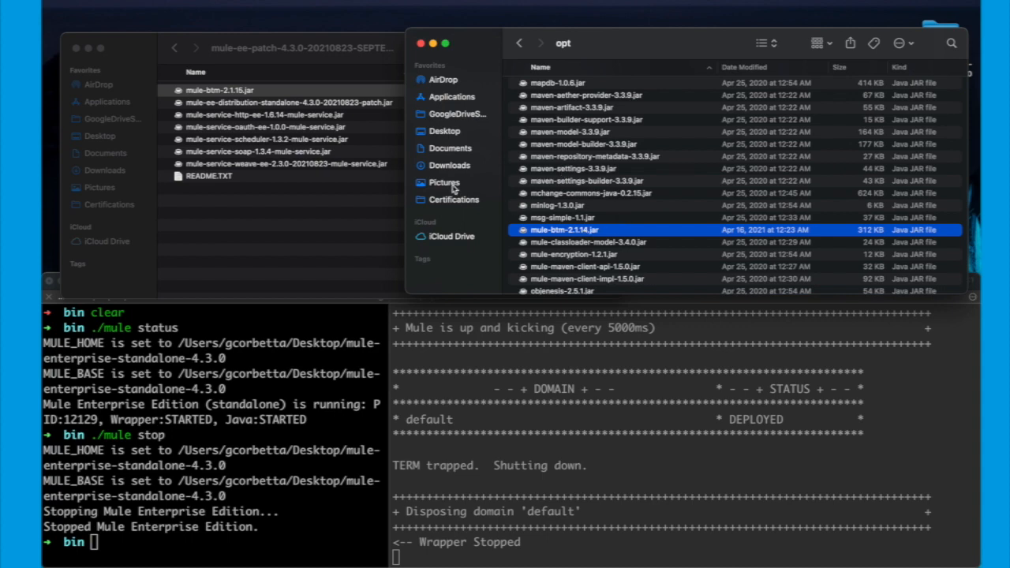
left_click(220, 90)
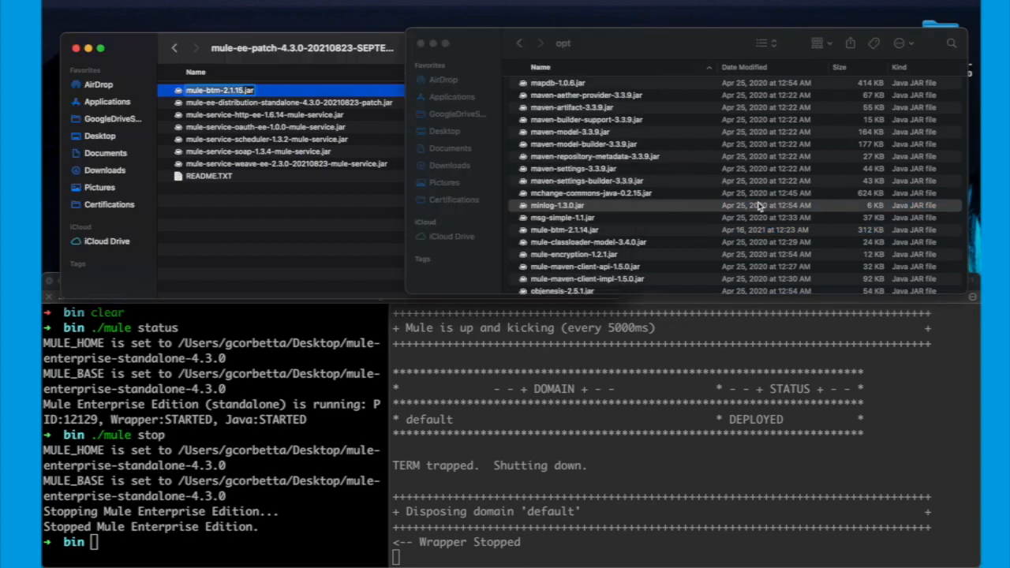
left_click(565, 230)
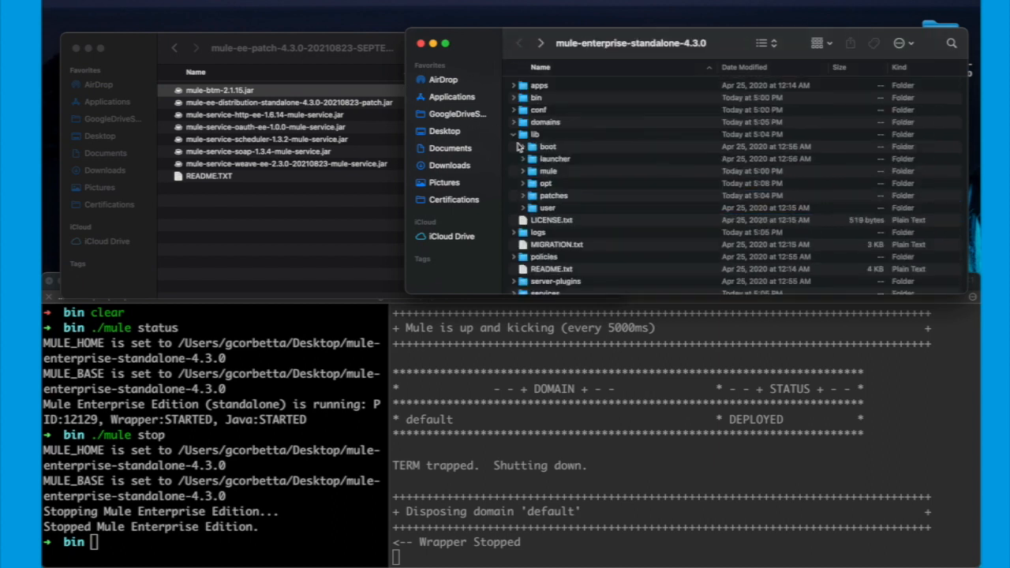
- Swap the 20210622 distribution patch jar in lib/patches for the 20210823 jar
left_click(535, 134)
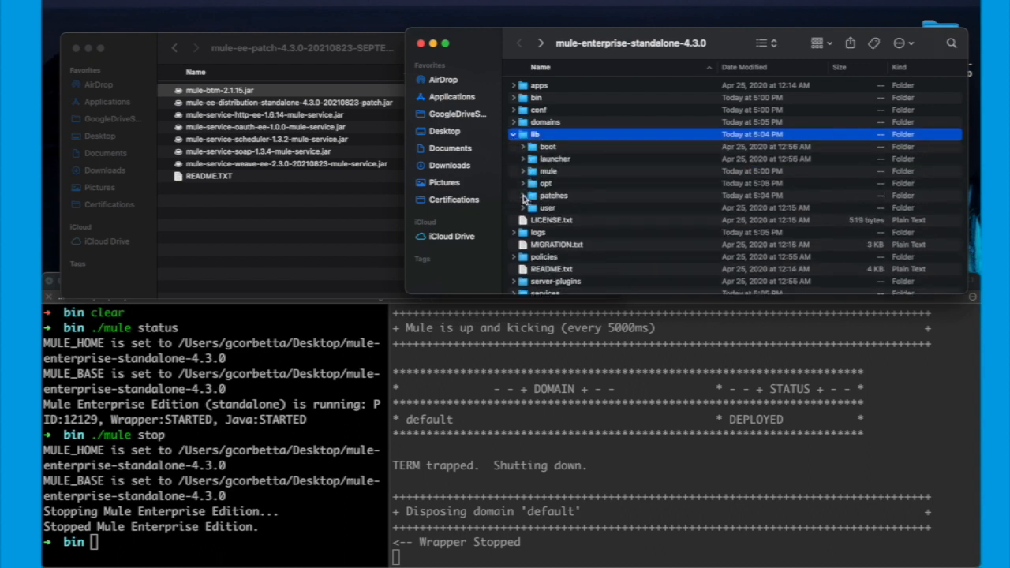
double_click(553, 195)
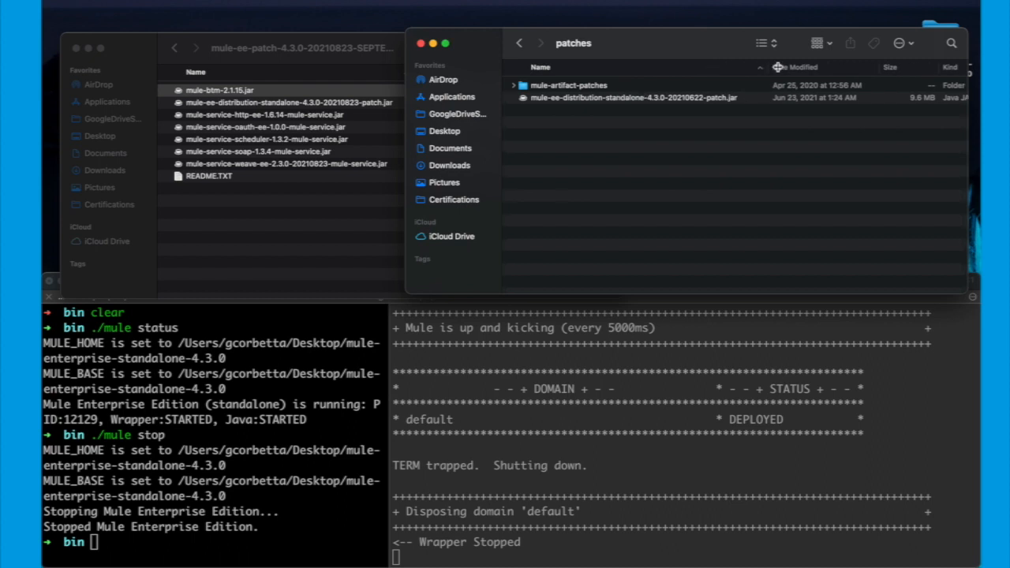
left_click(636, 97)
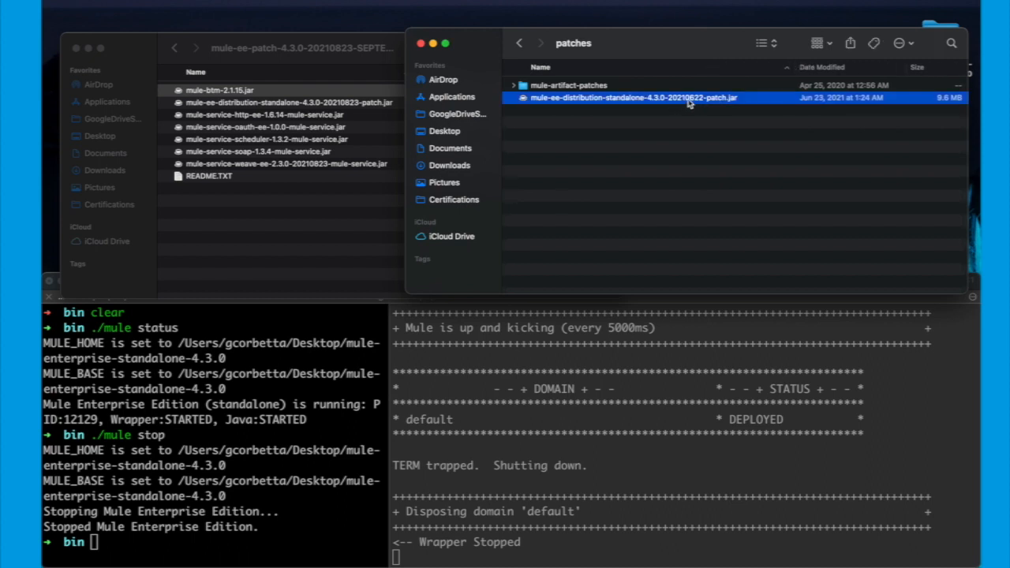
mouse_move(348, 109)
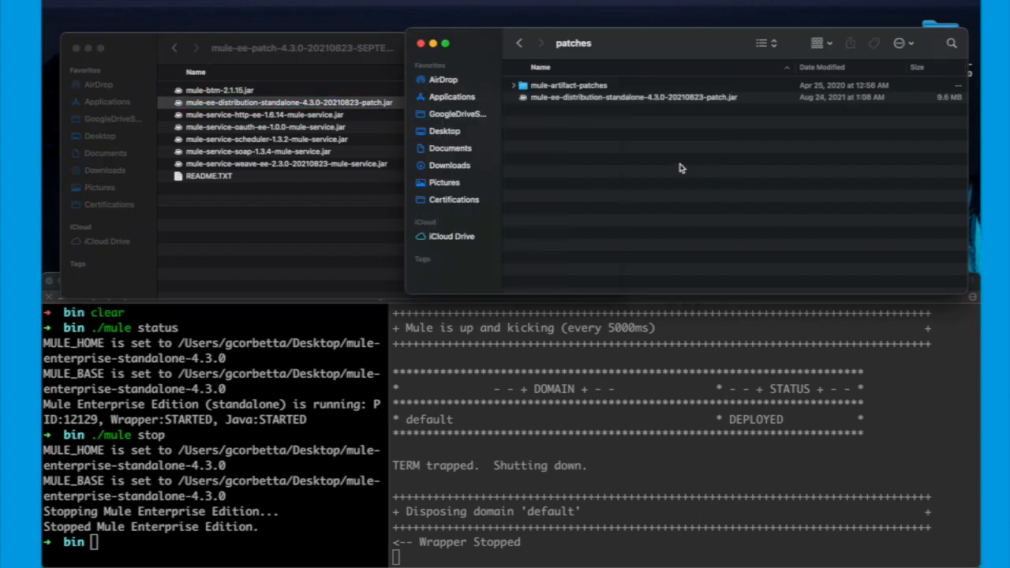
left_click(520, 43)
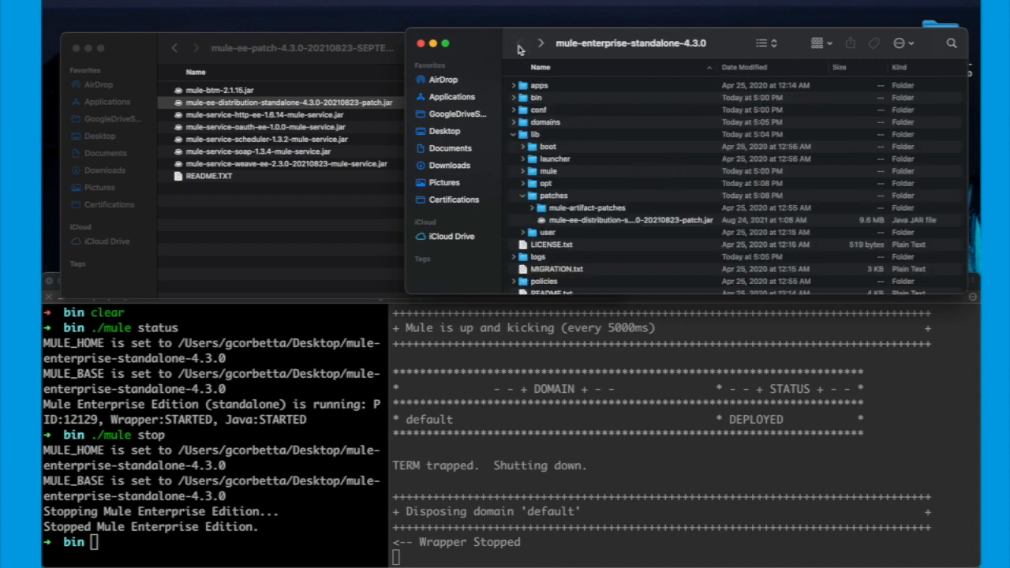
left_click(522, 134)
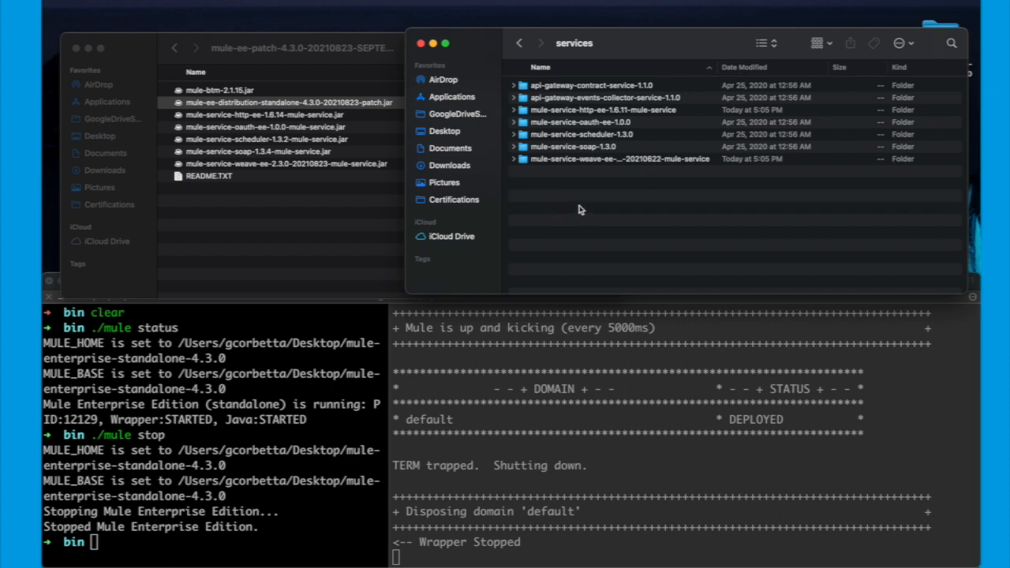
- Move the new service jars into services and delete the old http, scheduler and remaining service folders
left_click(264, 114)
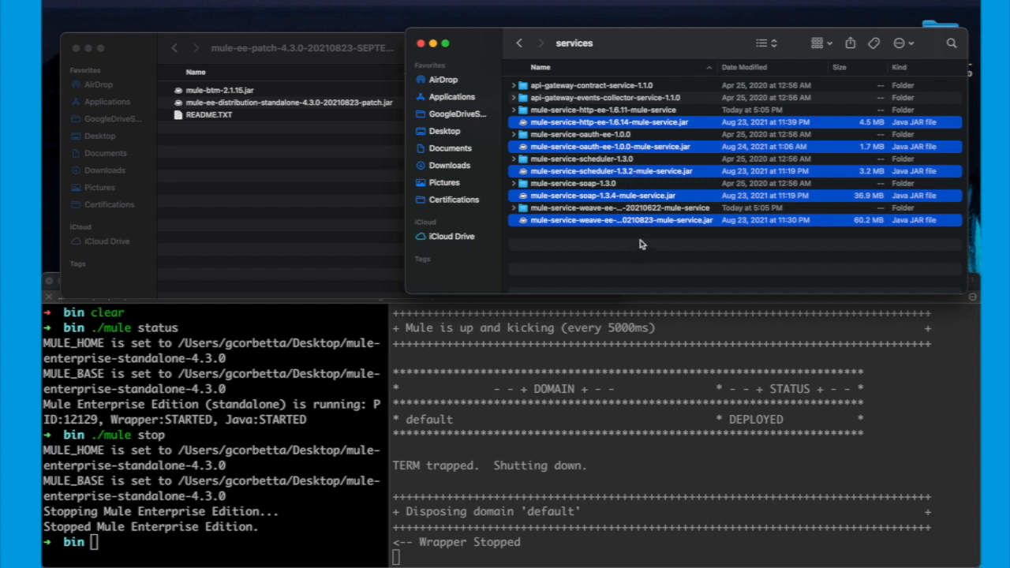
mouse_move(641, 250)
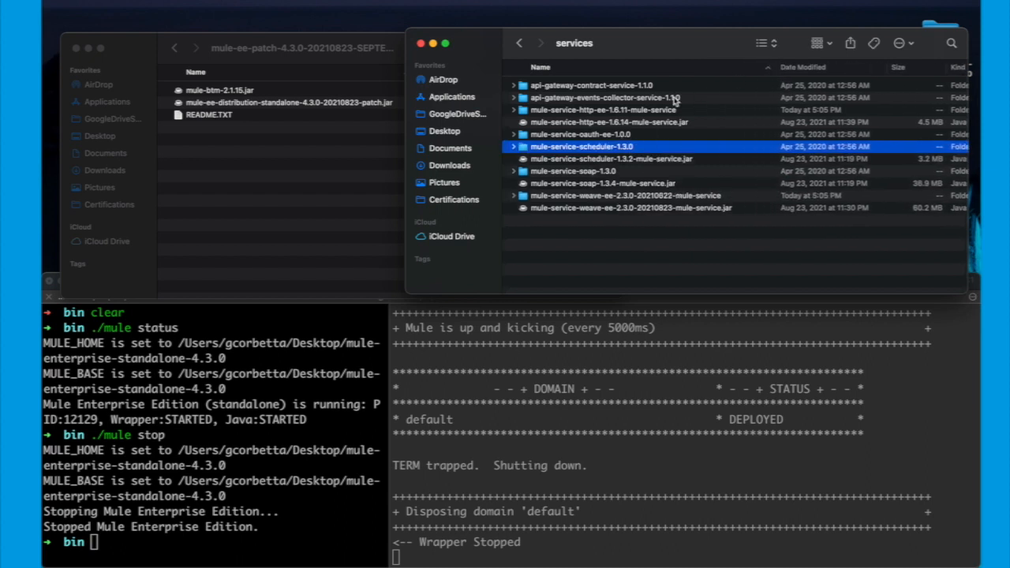
left_click(604, 109)
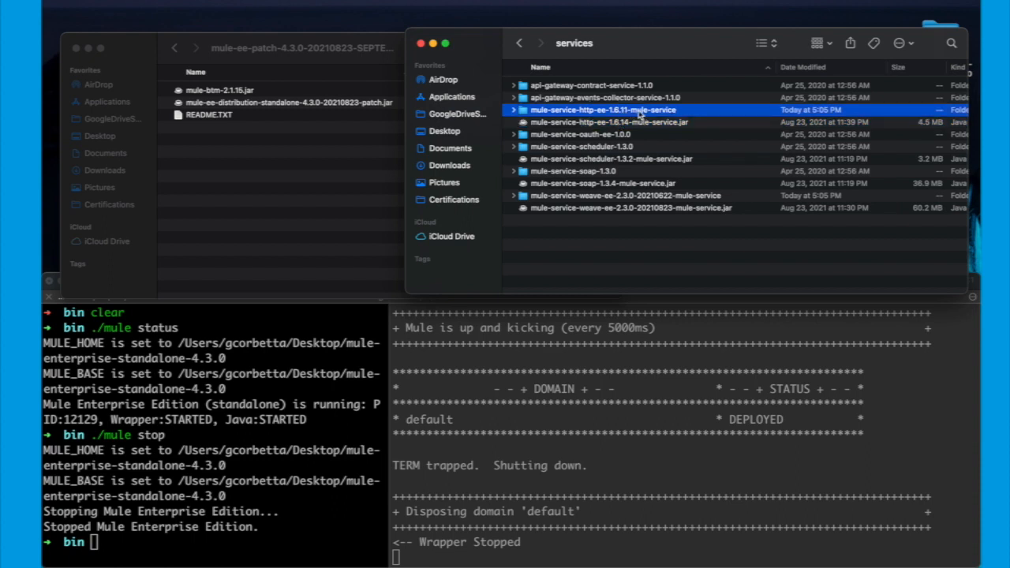
left_click(581, 147)
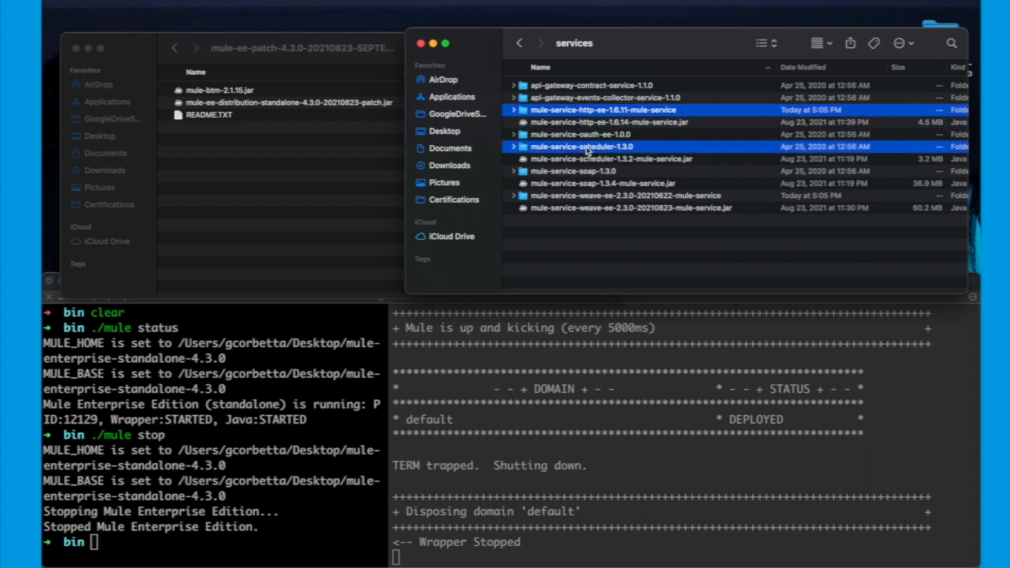
left_click(574, 171)
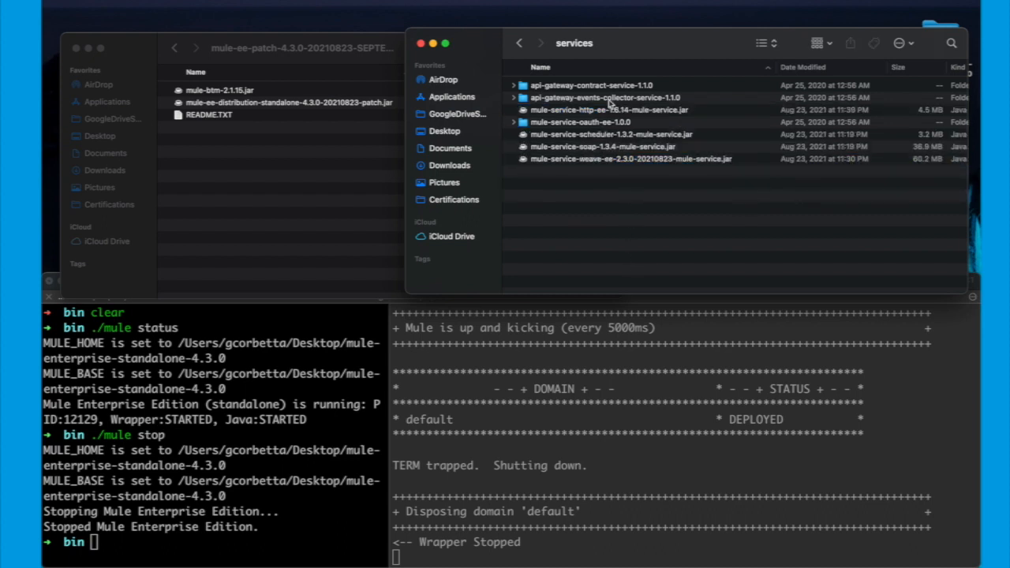
- Unpack the new http and scheduler service jars into their own folders
left_click(608, 122)
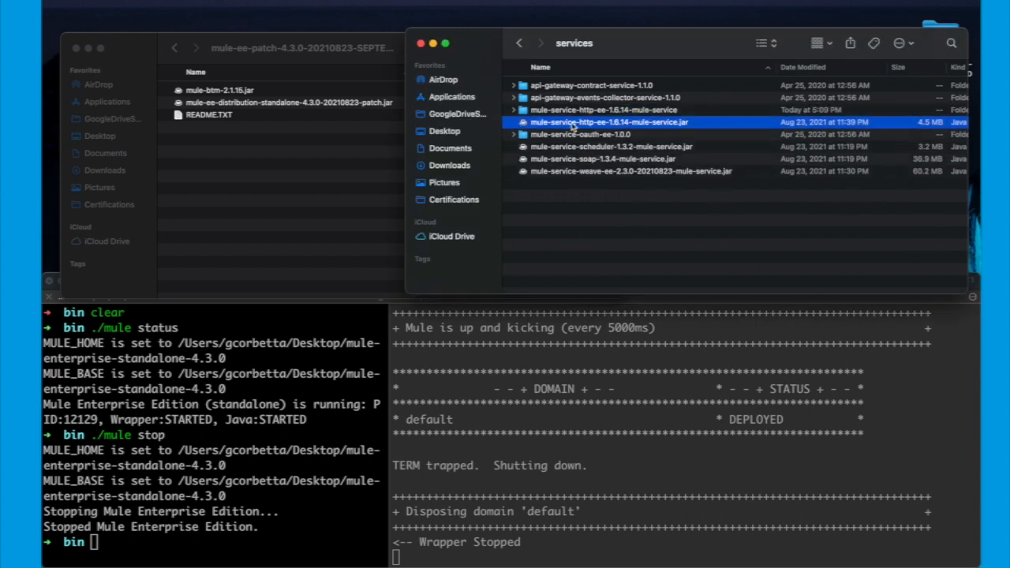
left_click(514, 110)
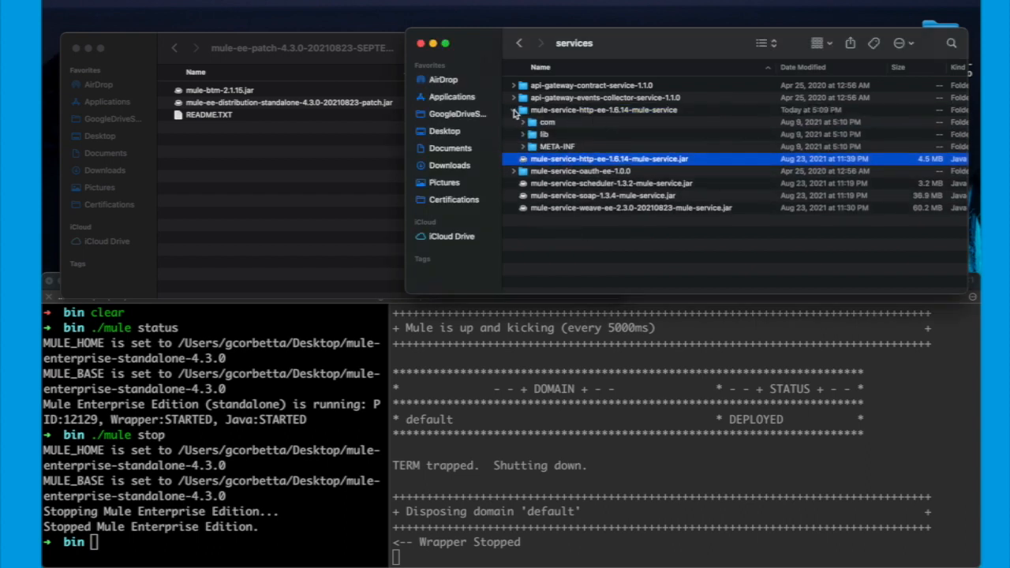
double_click(612, 183)
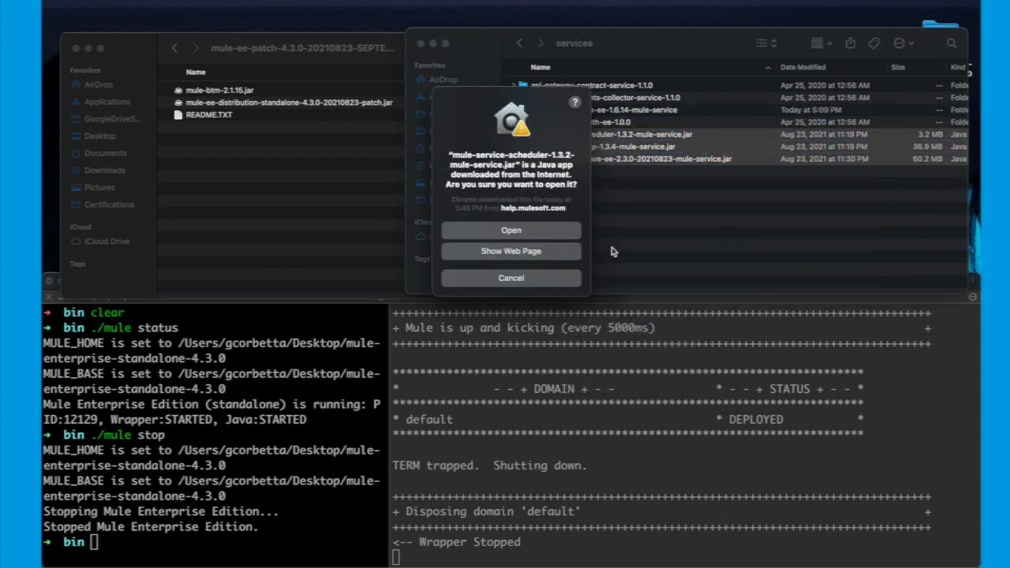
left_click(510, 277)
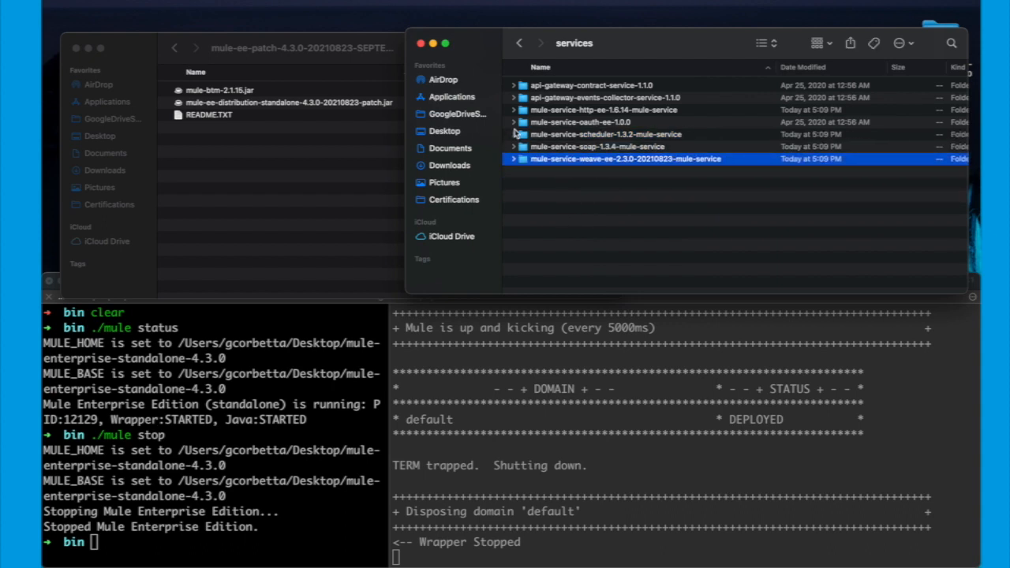
mouse_move(363, 171)
type("./mule start")
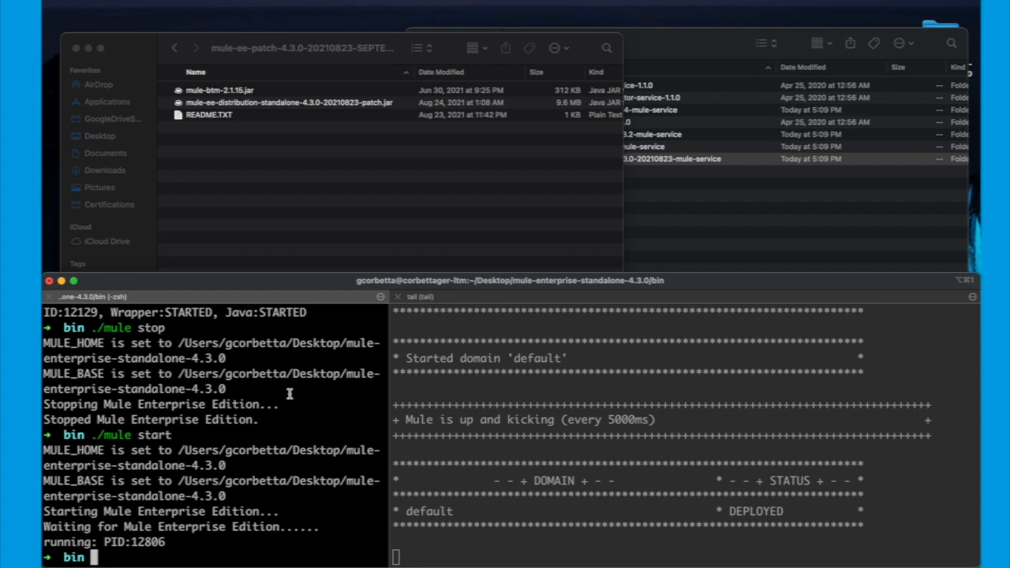
mouse_move(596, 369)
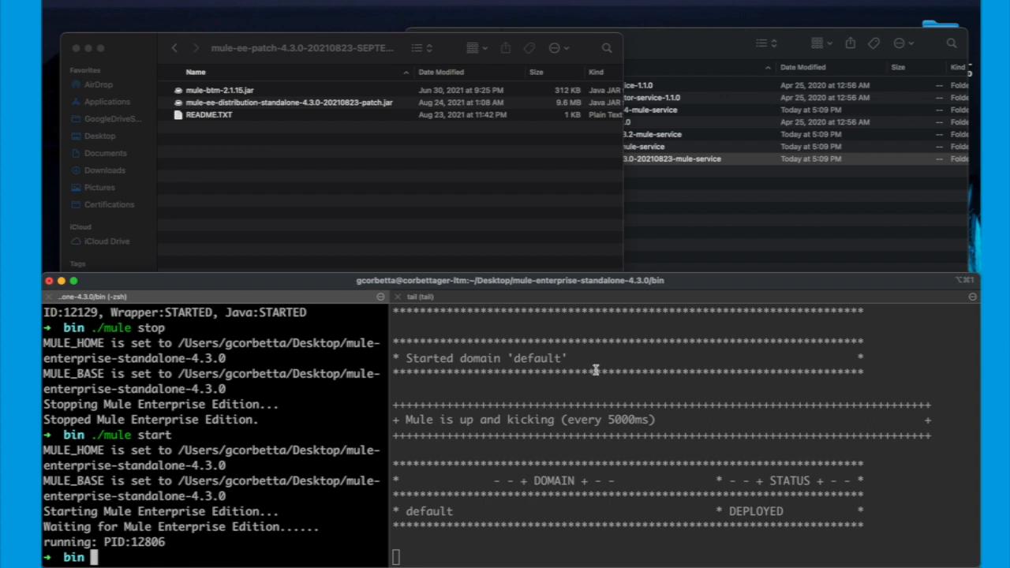
mouse_move(596, 368)
type("pwd")
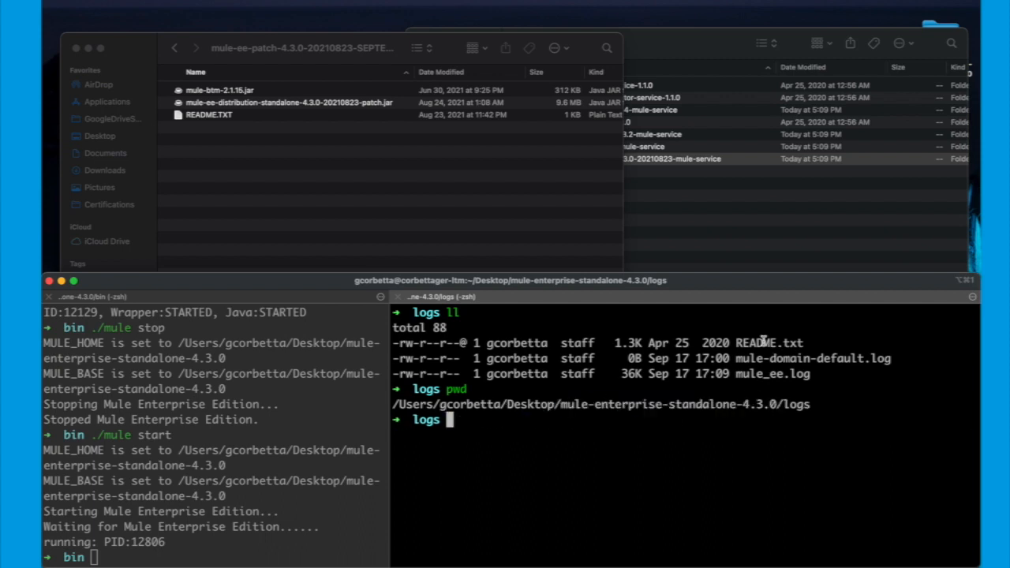
mouse_move(704, 550)
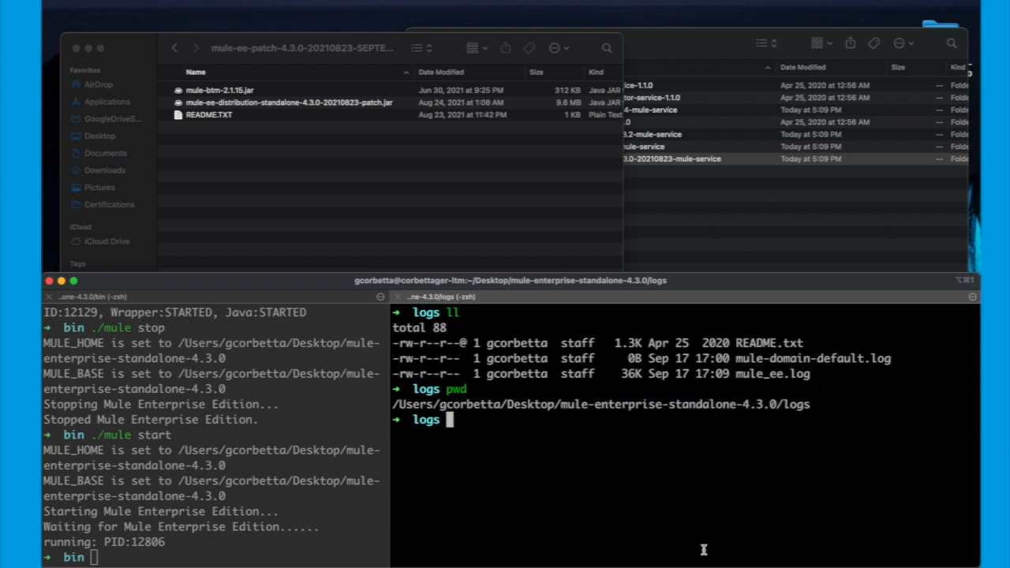
- Tail the Mule log and highlight the applied 20210823 distribution patch jar
type("tail -n 0 lsof.csv")
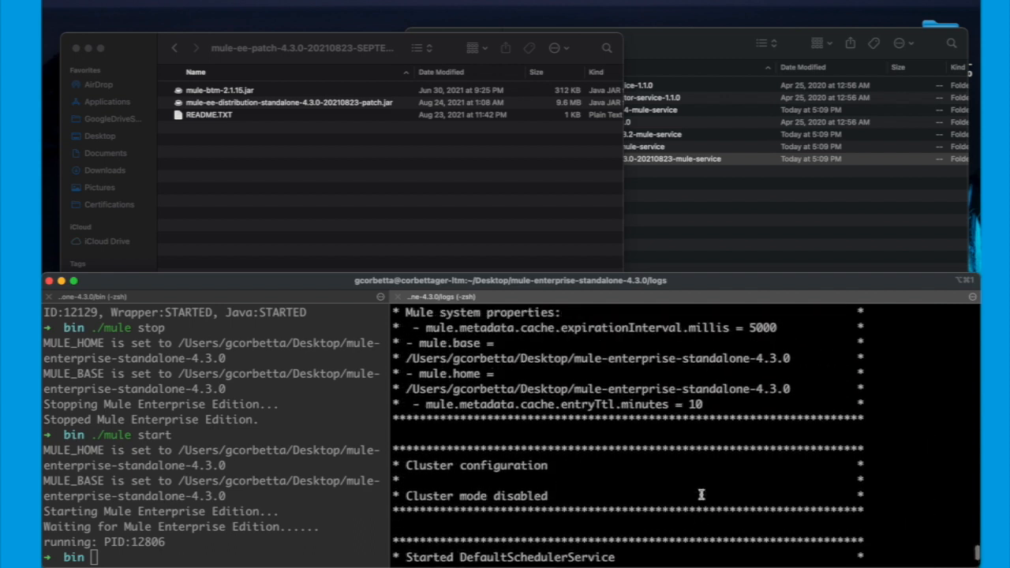
scroll("down", 3)
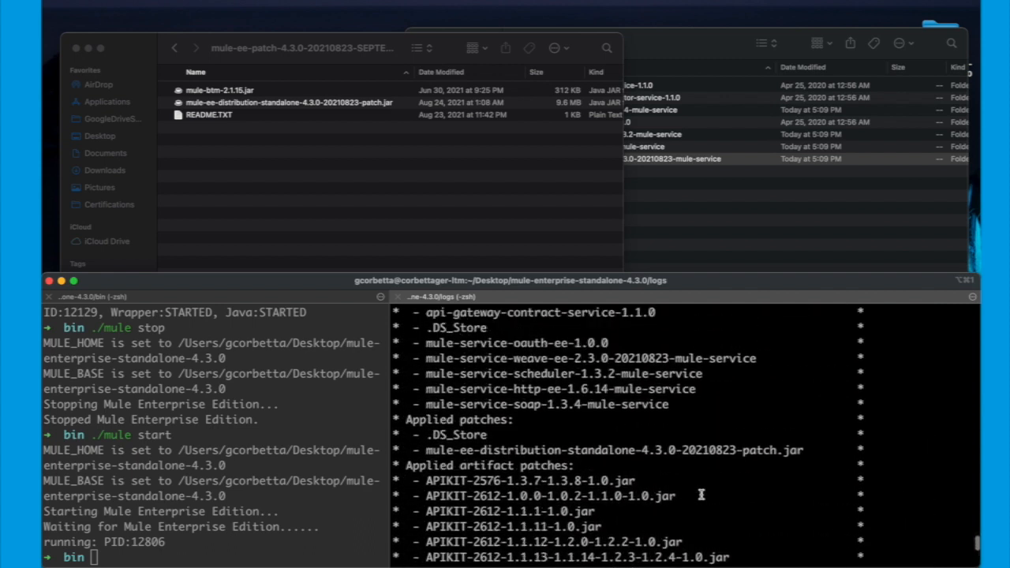
double_click(442, 419)
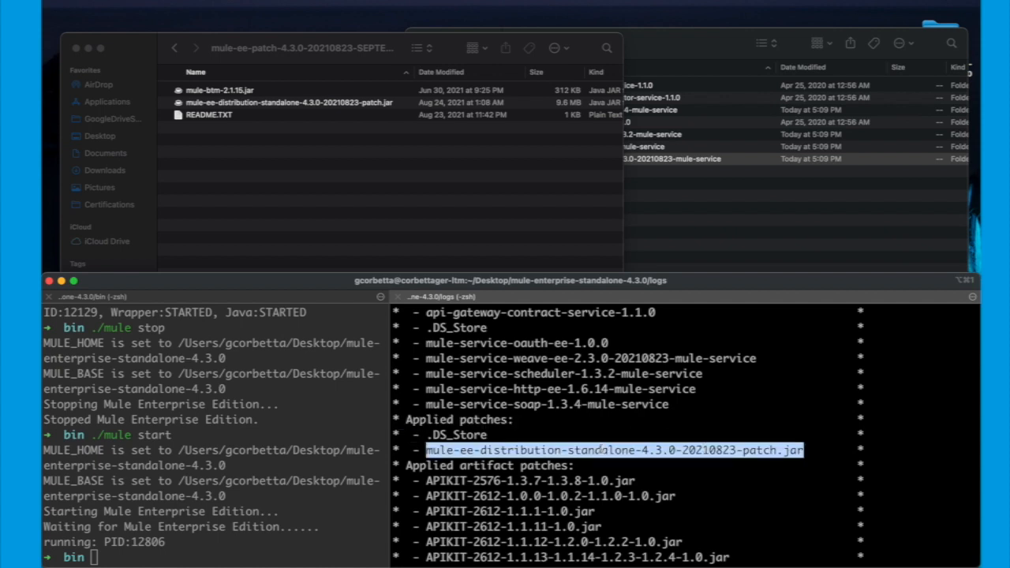
scroll("down", 3)
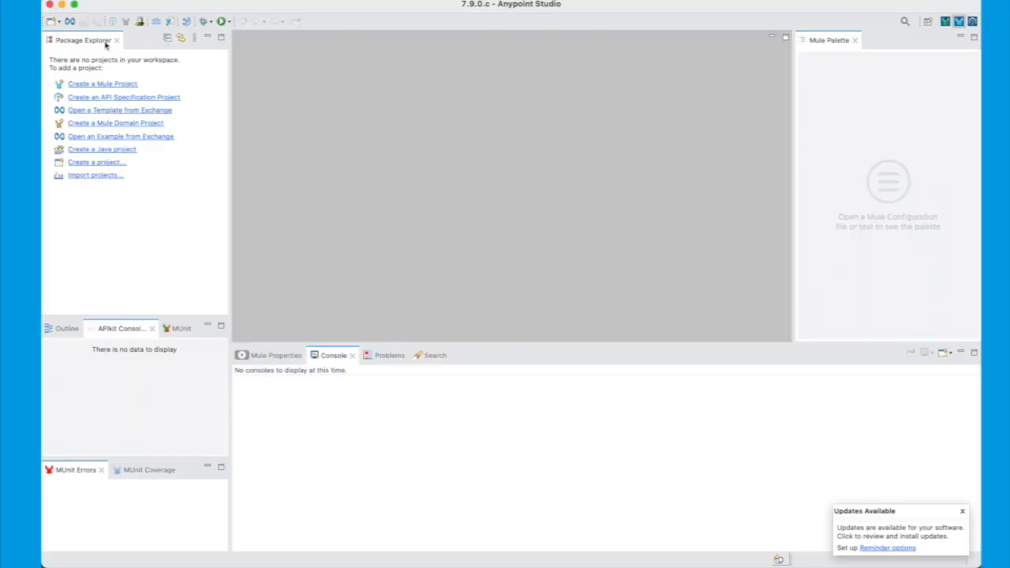
left_click(32, 4)
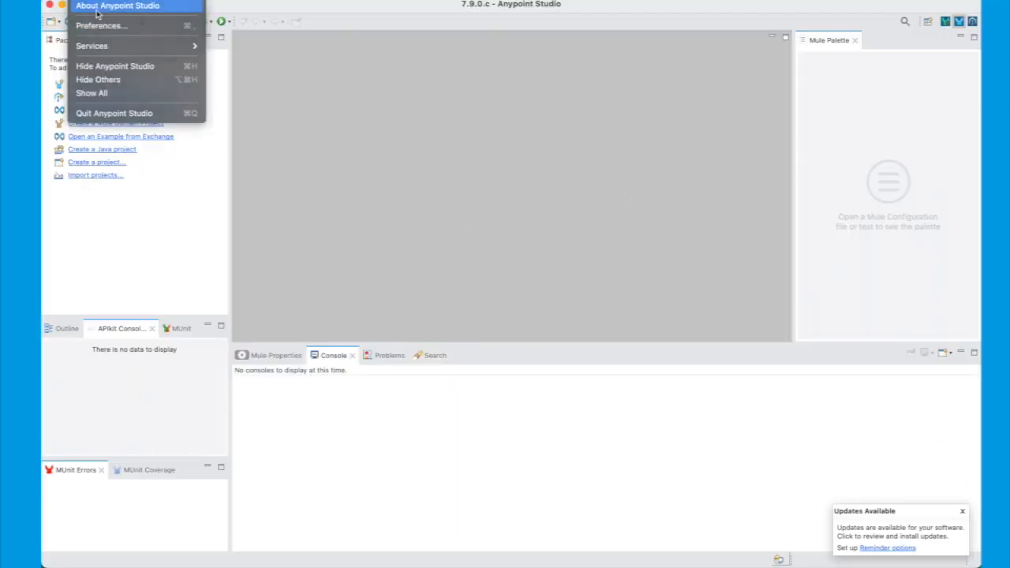
left_click(117, 5)
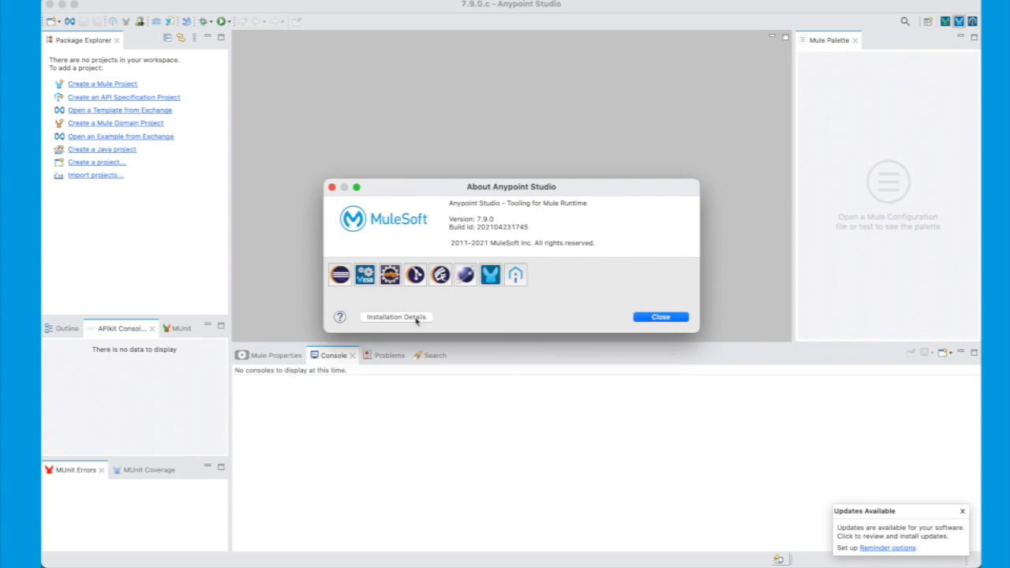
left_click(396, 317)
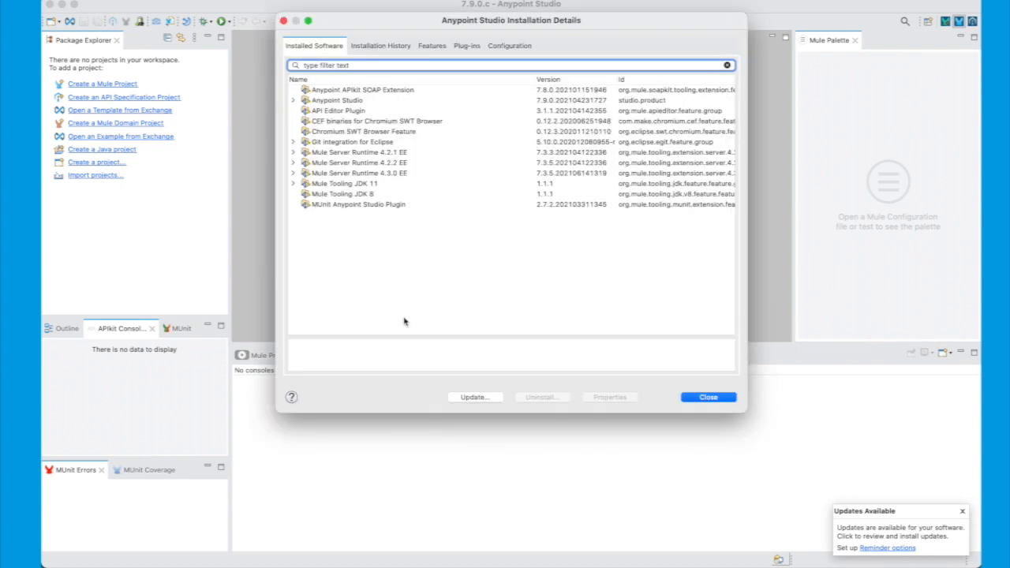
left_click(381, 45)
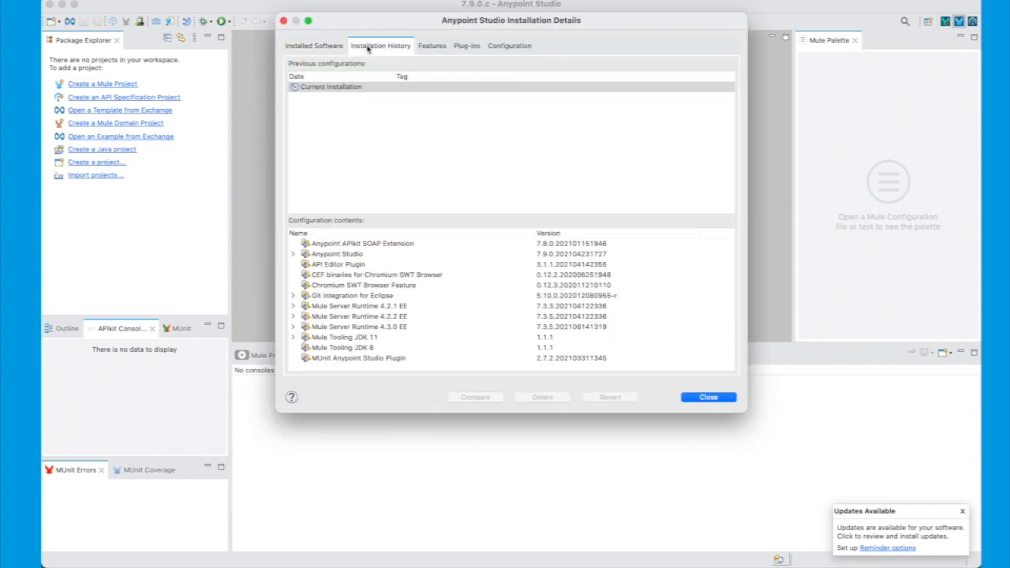
left_click(381, 45)
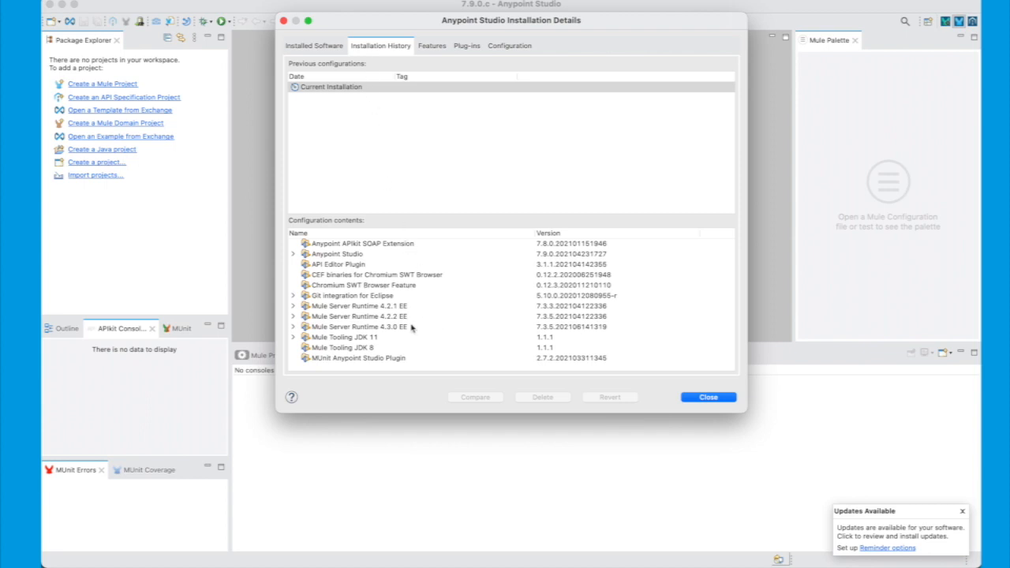
left_click(359, 327)
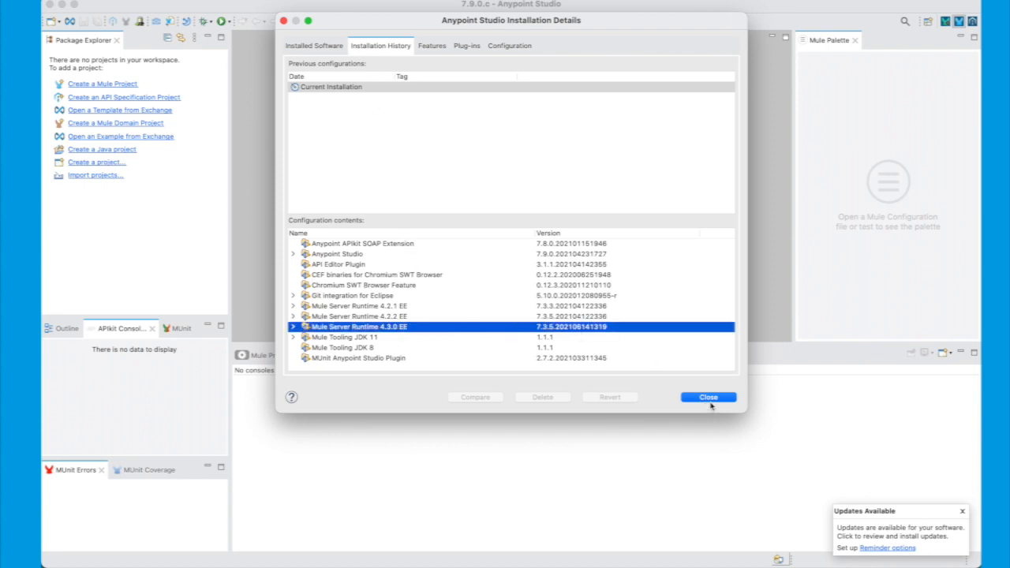
left_click(707, 397)
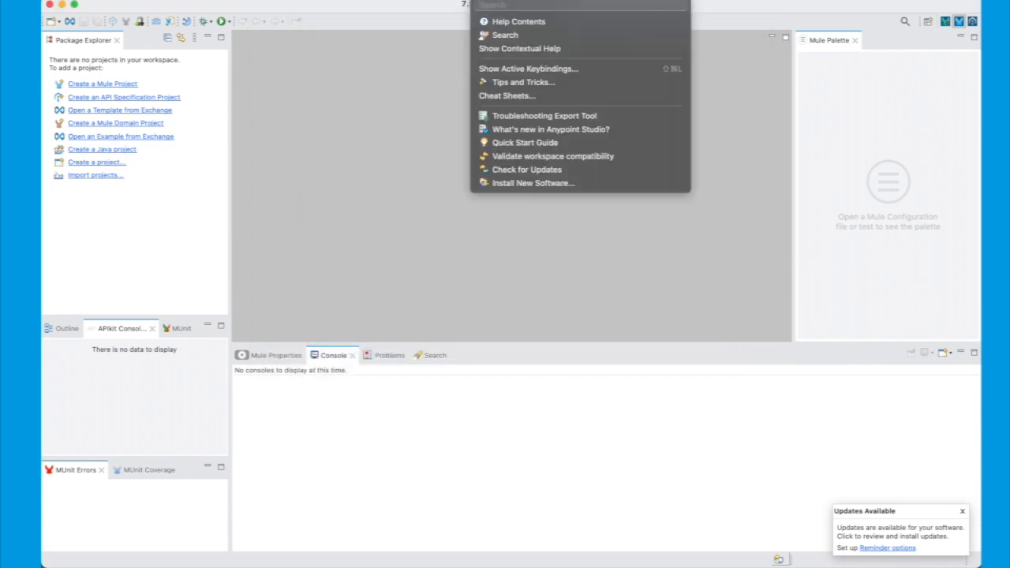
mouse_move(526, 169)
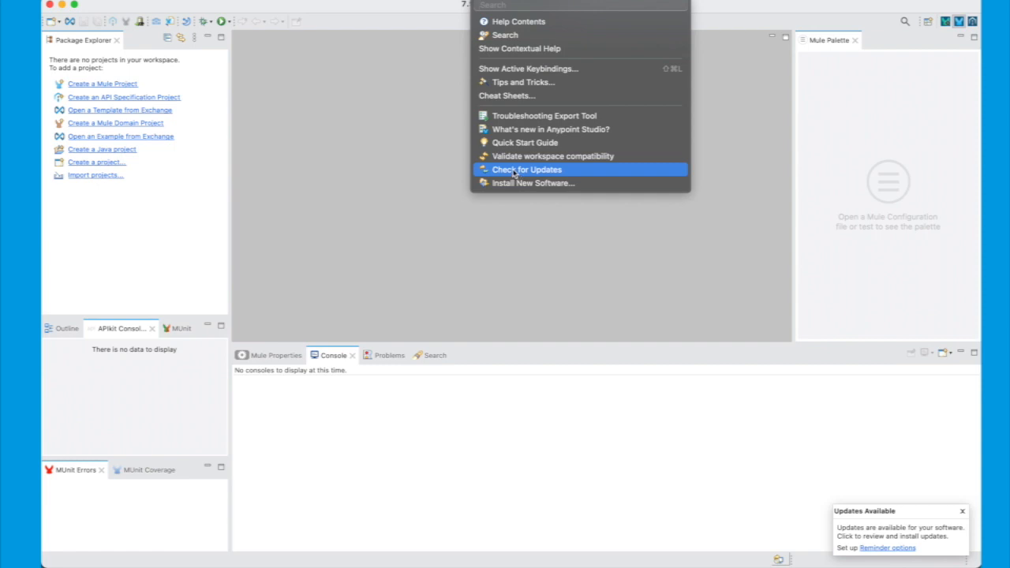
- Select only the Mule Server Runtime 4.3.0 EE update, accept its license, and install
left_click(526, 170)
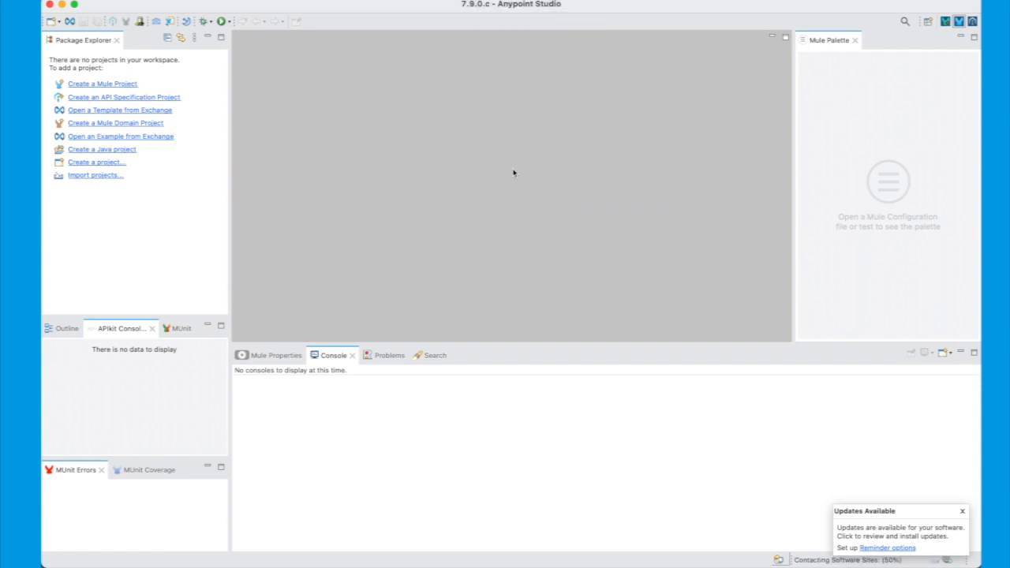
left_click(900, 537)
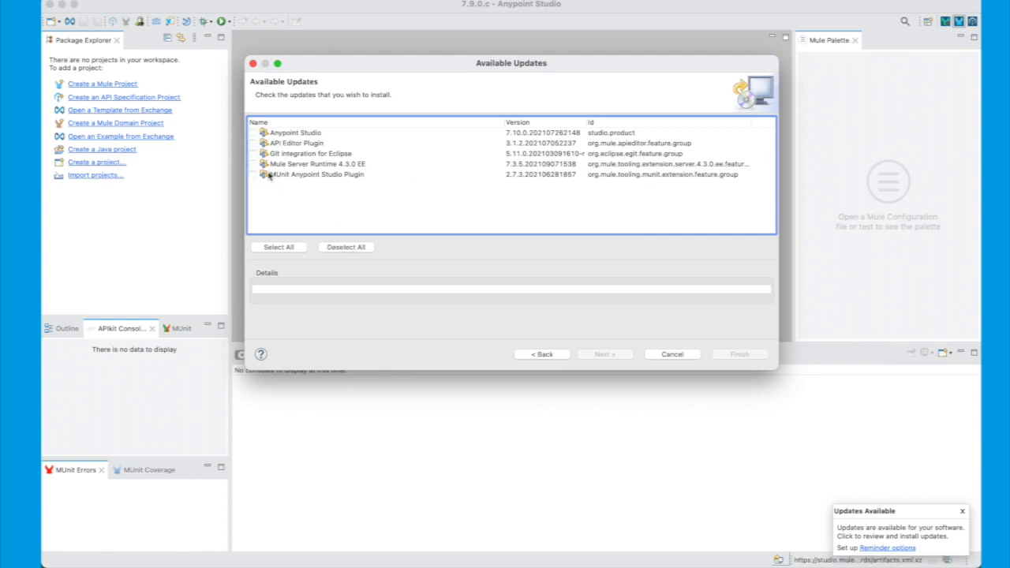
left_click(253, 164)
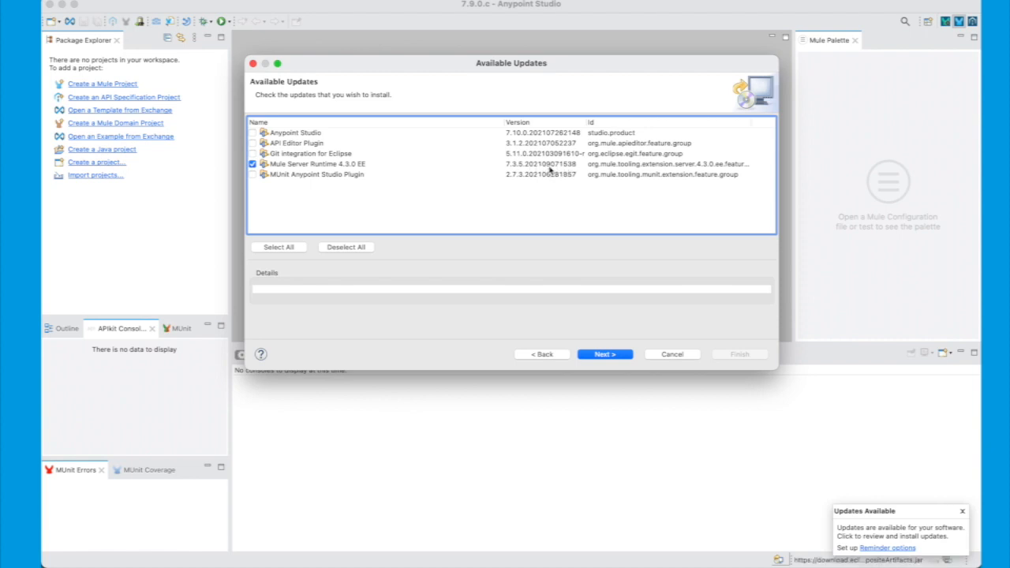
left_click(604, 354)
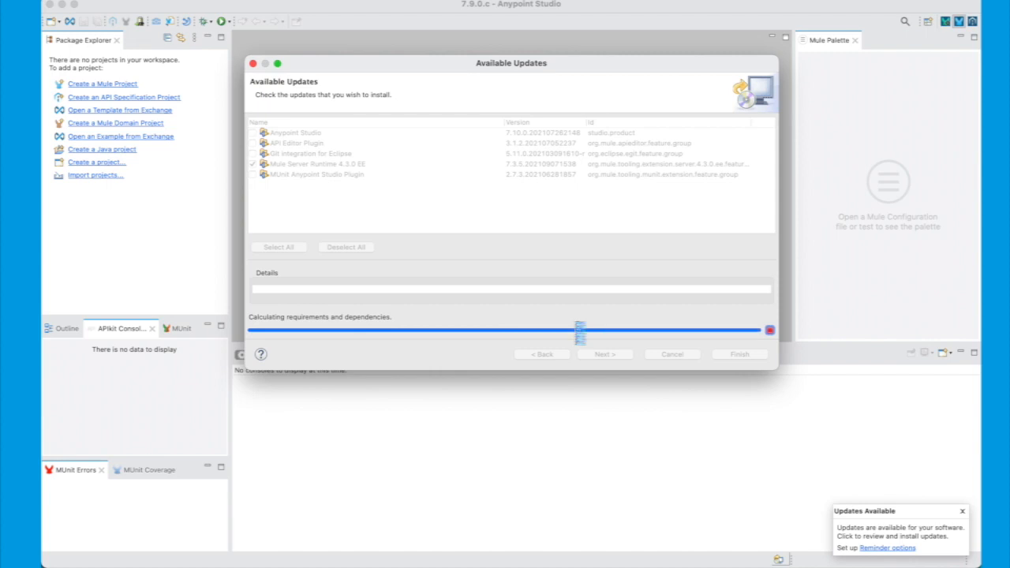
left_click(605, 354)
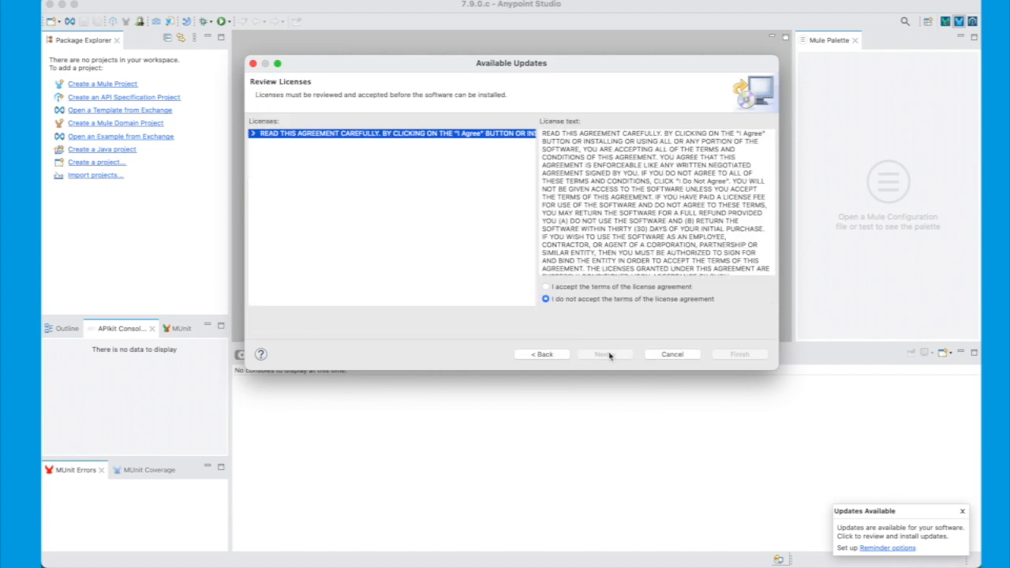
left_click(545, 286)
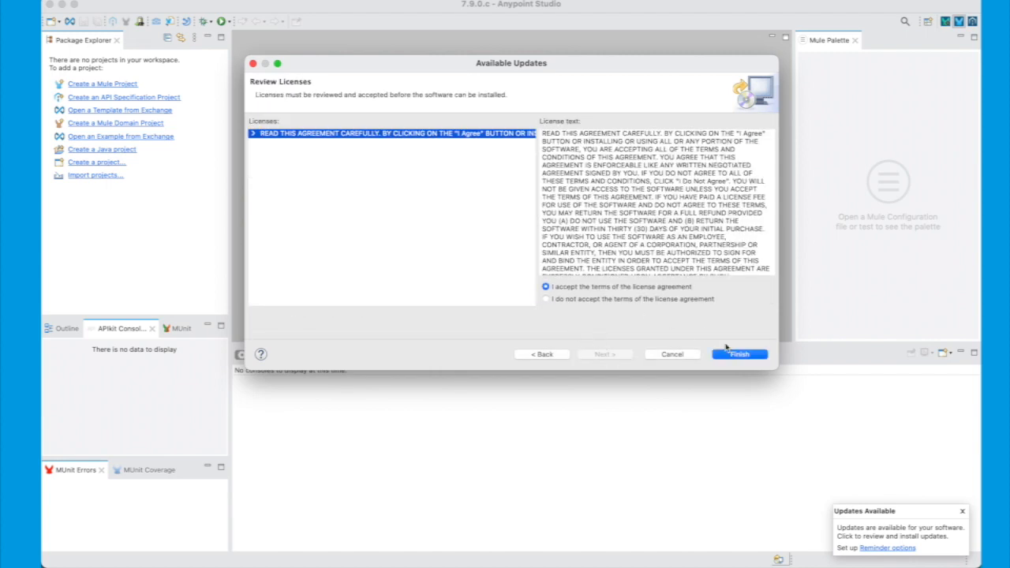
left_click(739, 353)
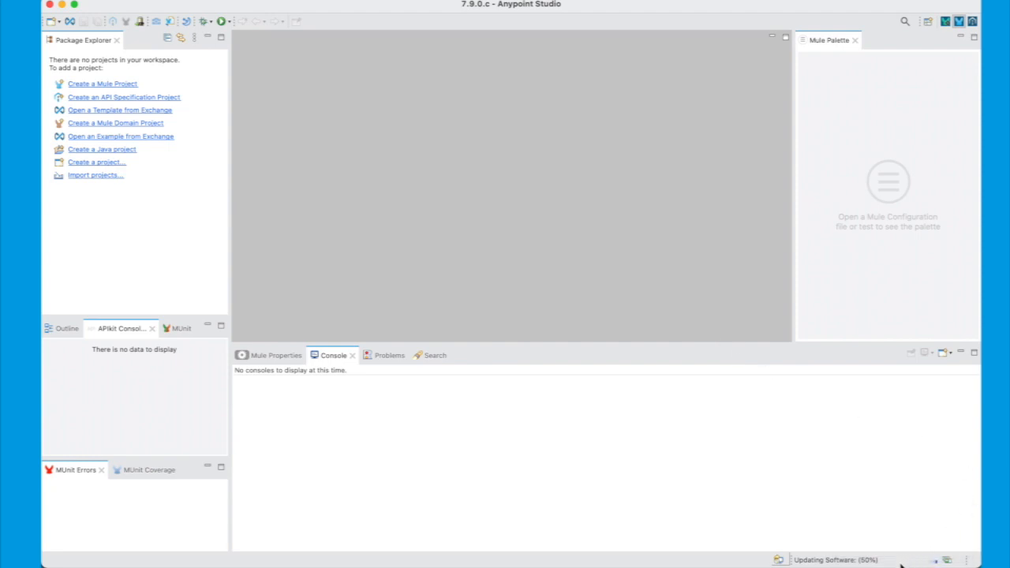
mouse_move(928, 562)
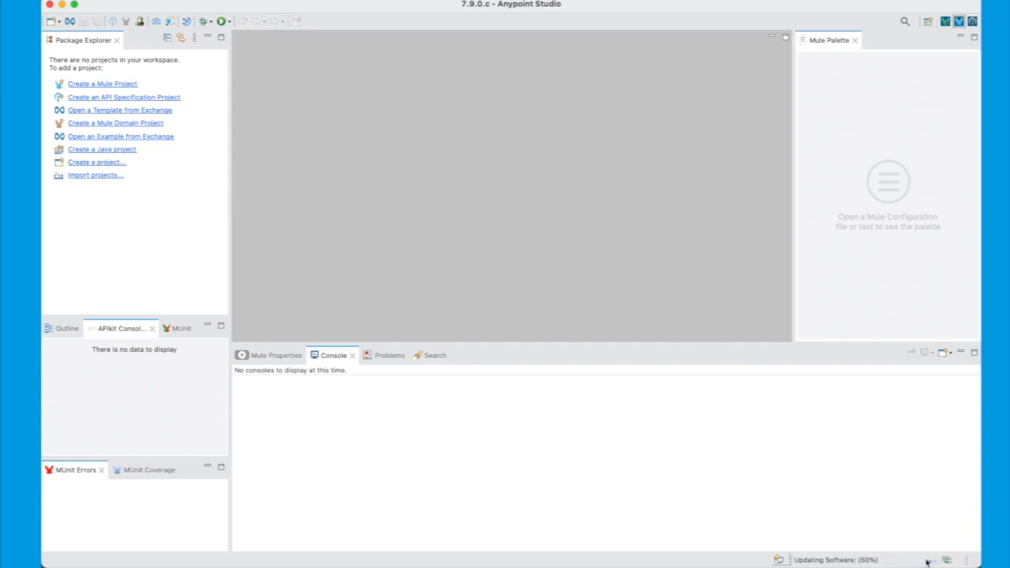